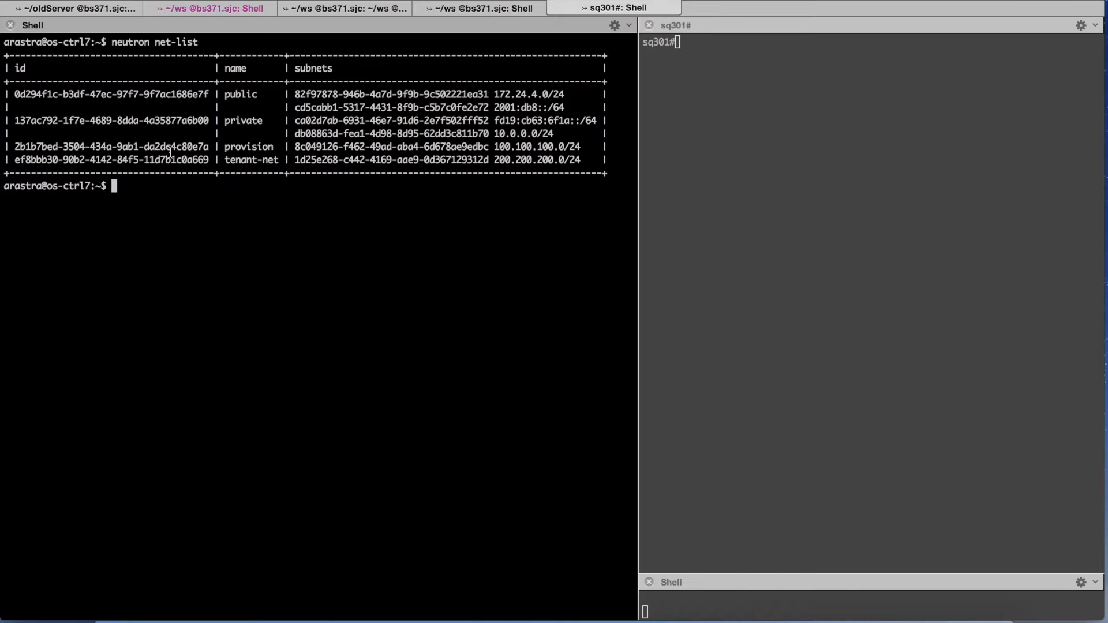
Step: Run 'show openstack networks' on the switch, highlighting provision and tenant-net's segment ID 35, then recall vim from history
double_click(111, 146)
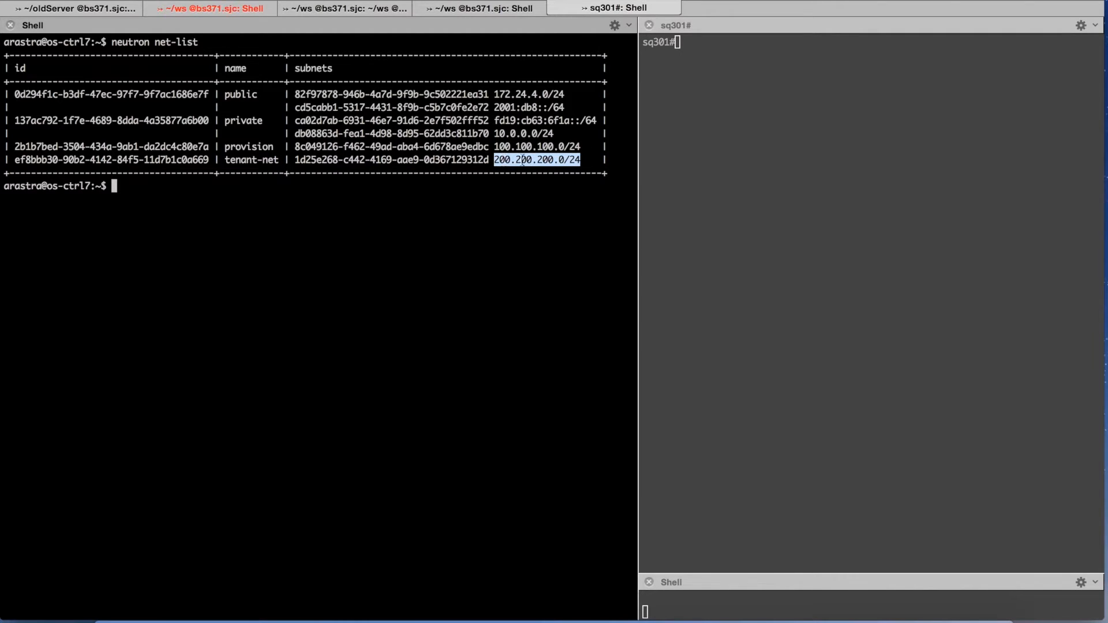
text(show openstack networks)
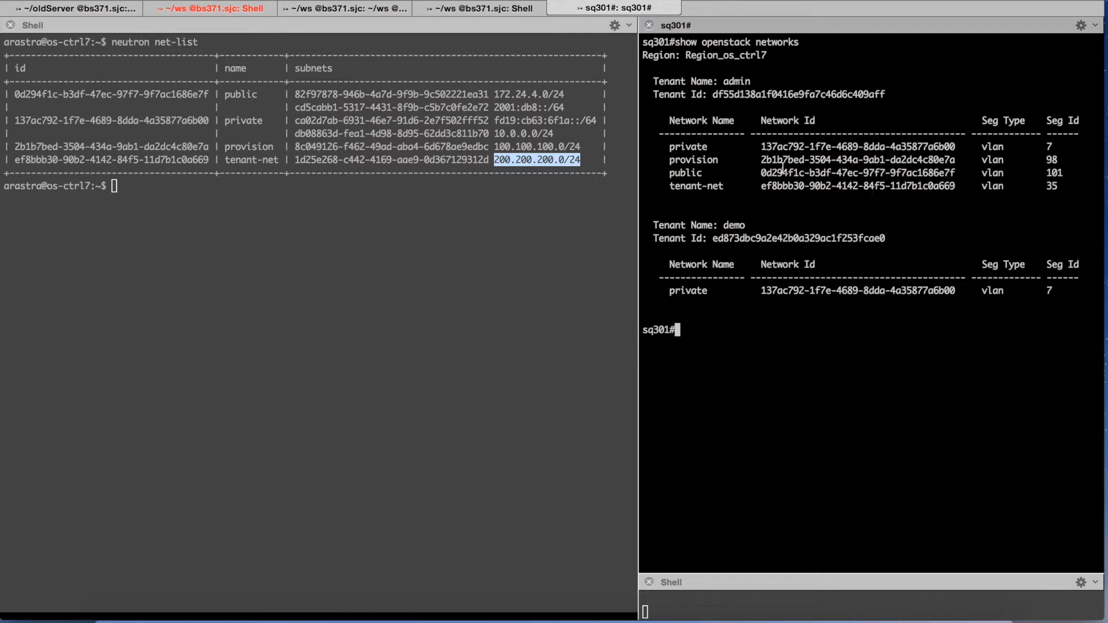
double_click(693, 159)
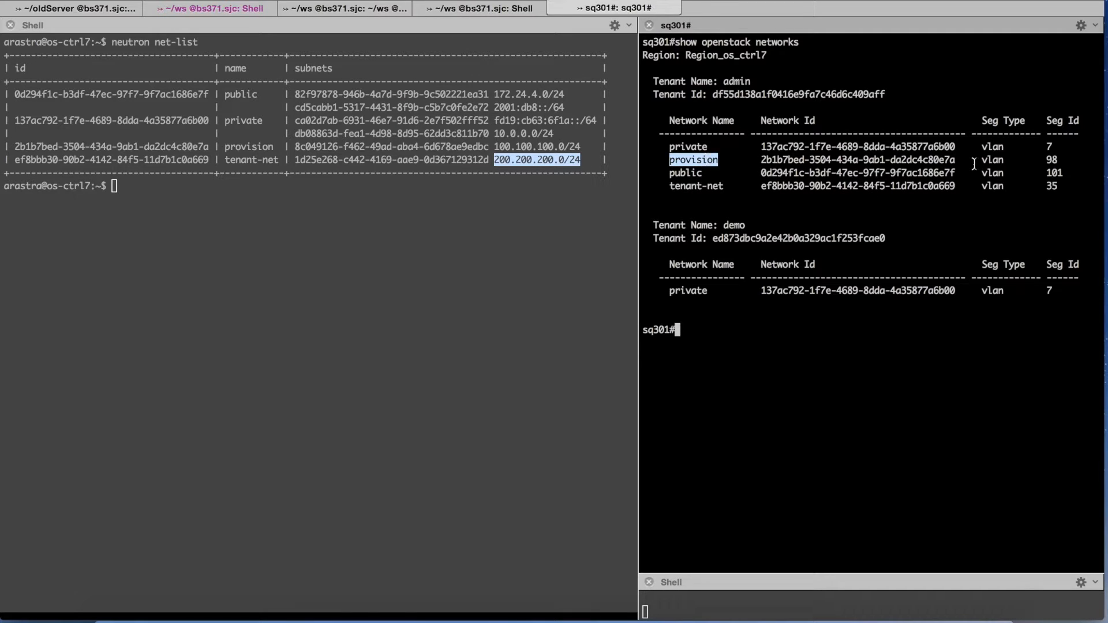
double_click(1052, 160)
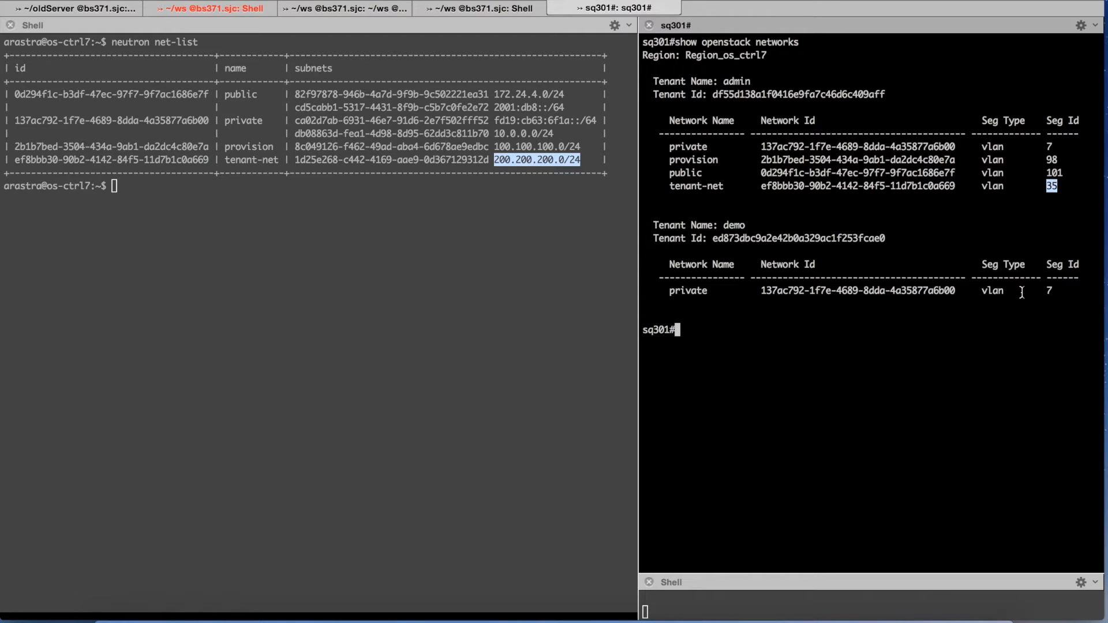
text(!vim)
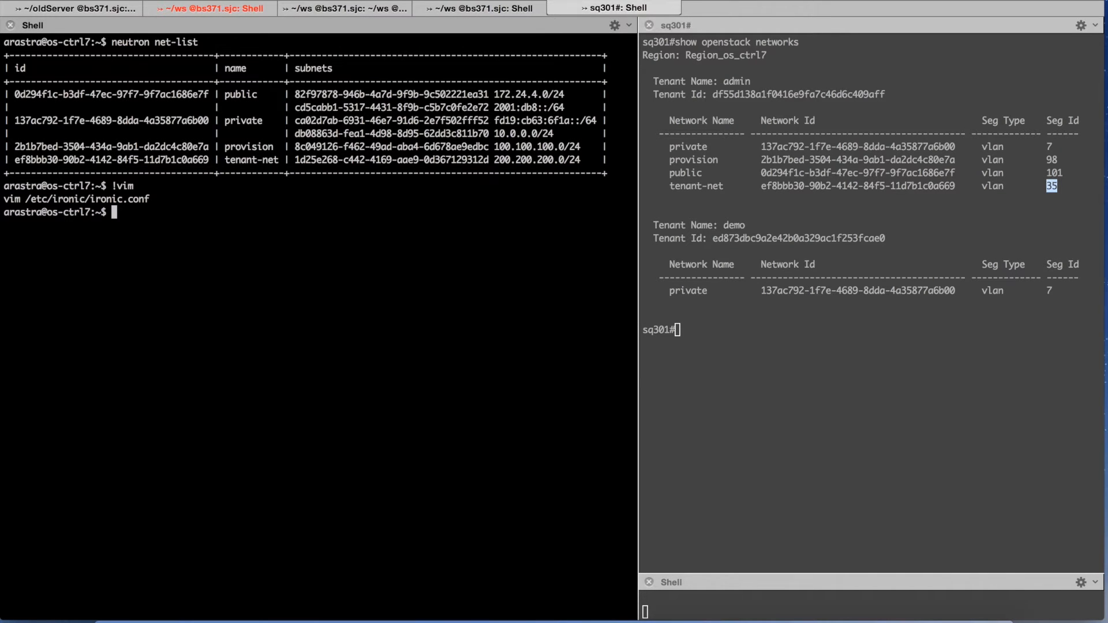
Step: Run 'ironic port-list' and 'ironic port-show' to reveal the port's link to the Arista switch on Ethernet2
text(ironic)
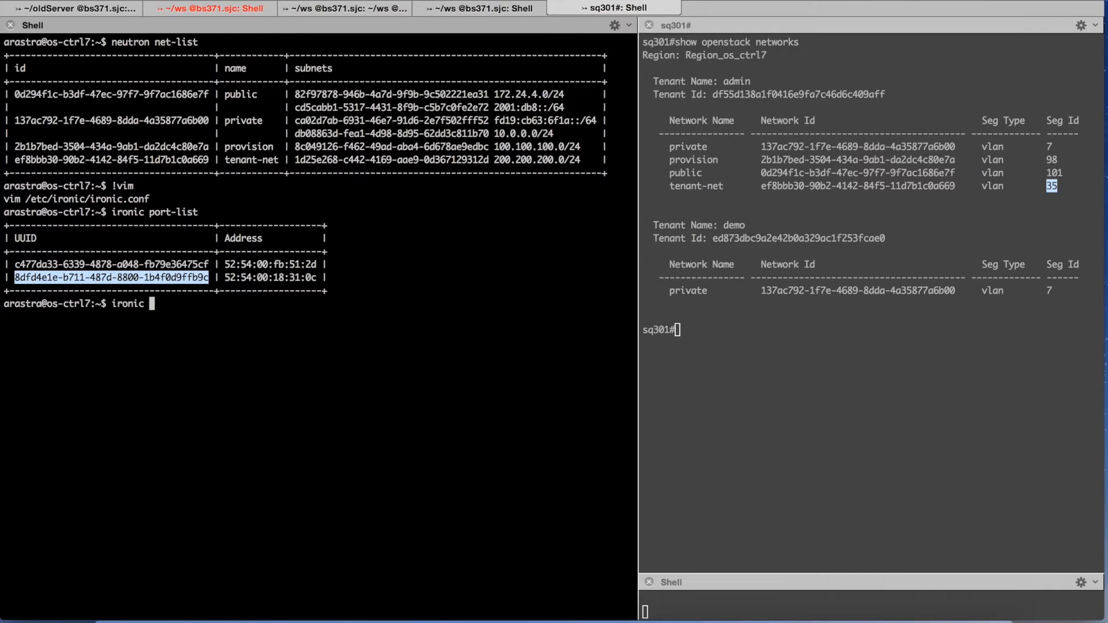
text(port-show 8dfd4e1e-b711-487d-8800-1b4f0d9ffb9c)
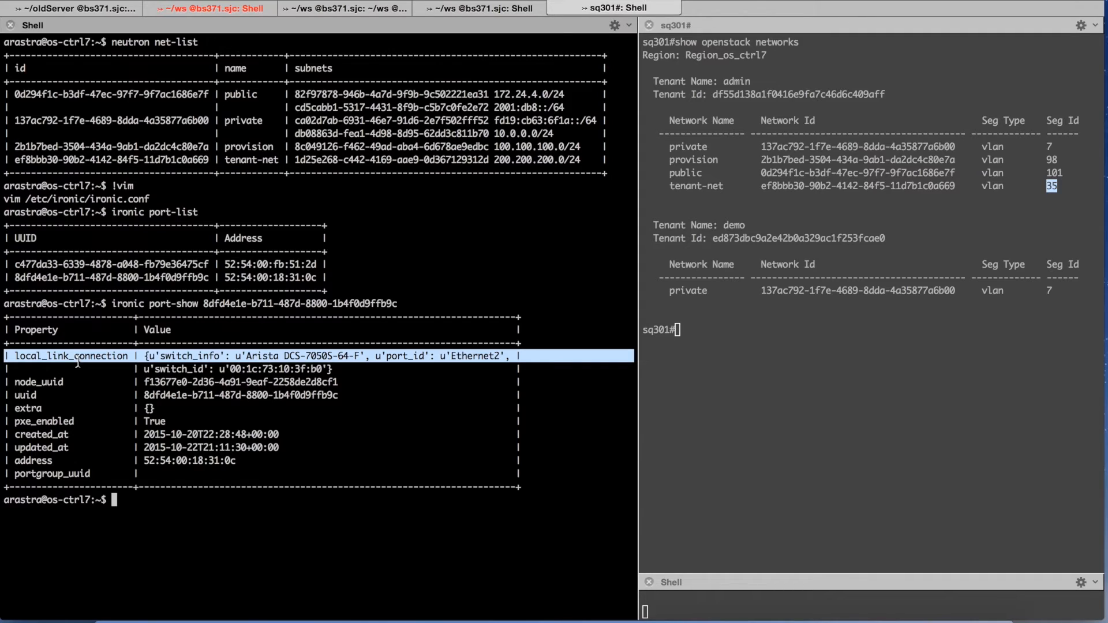
mouse_move(260, 363)
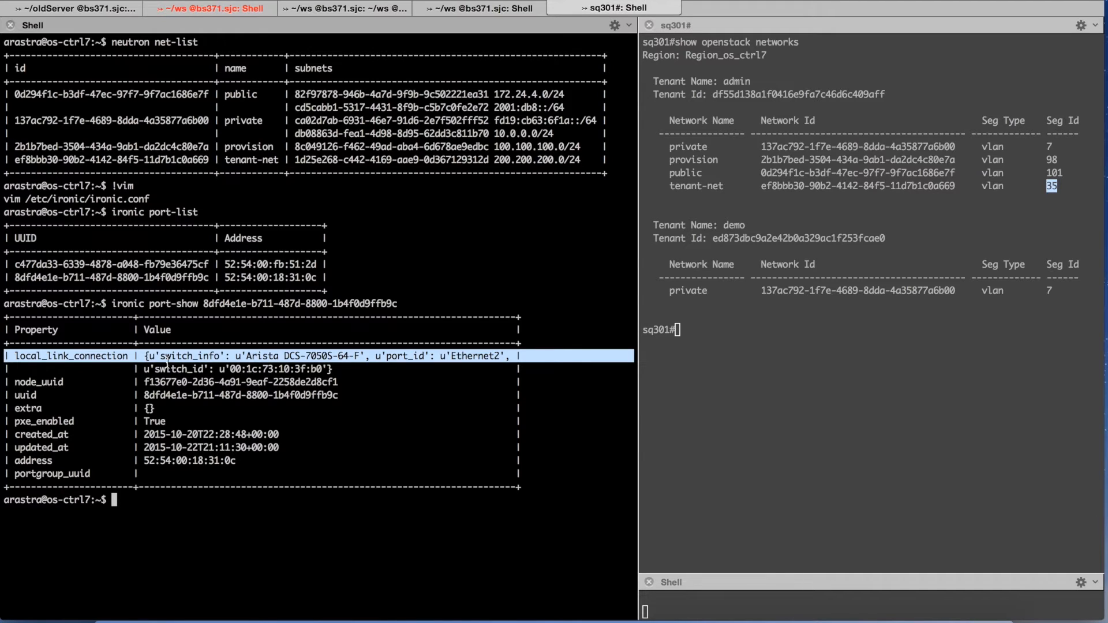
mouse_move(256, 352)
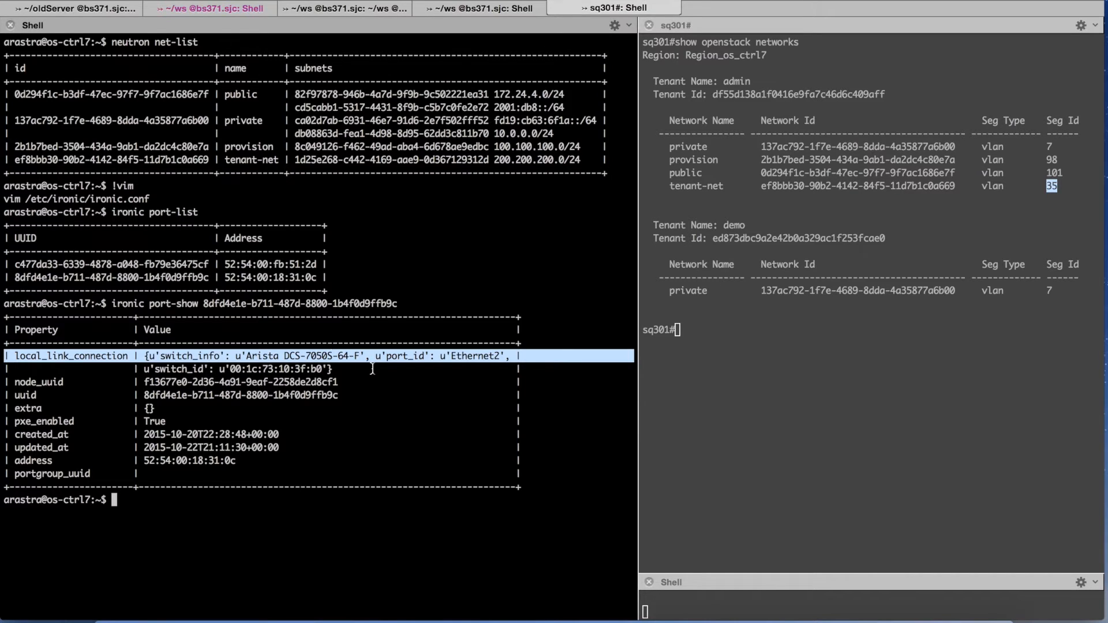
mouse_move(479, 359)
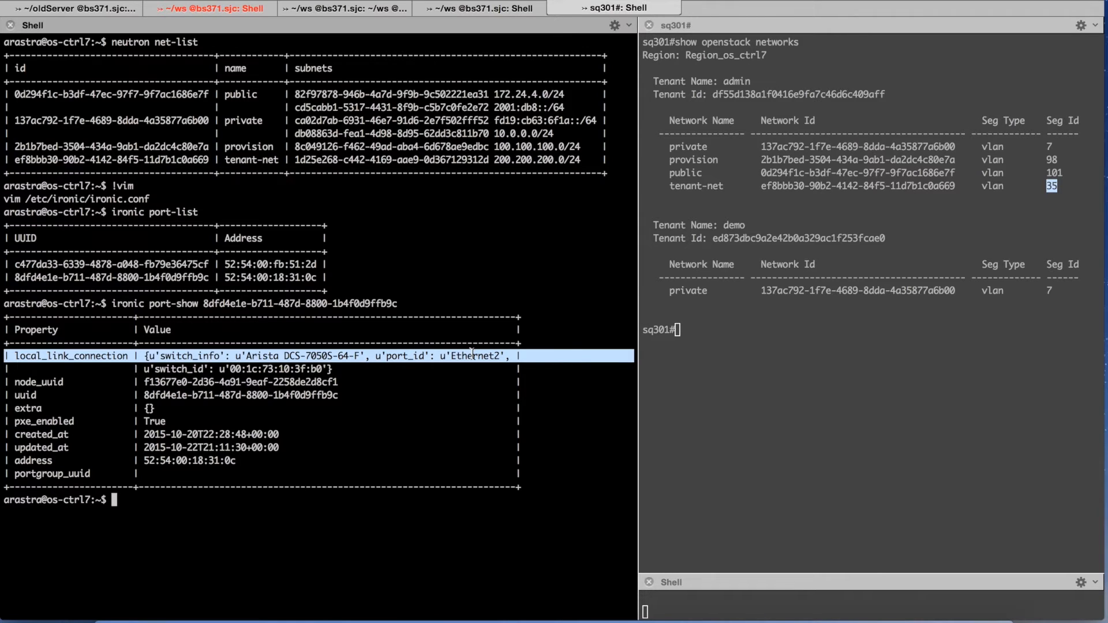
mouse_move(393, 362)
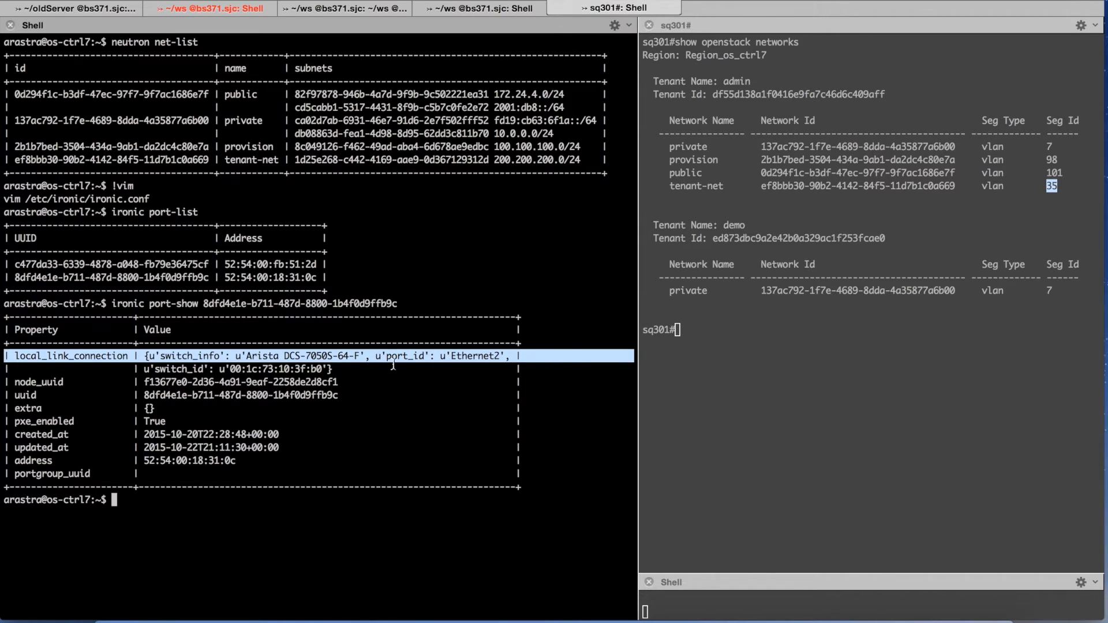
mouse_move(504, 368)
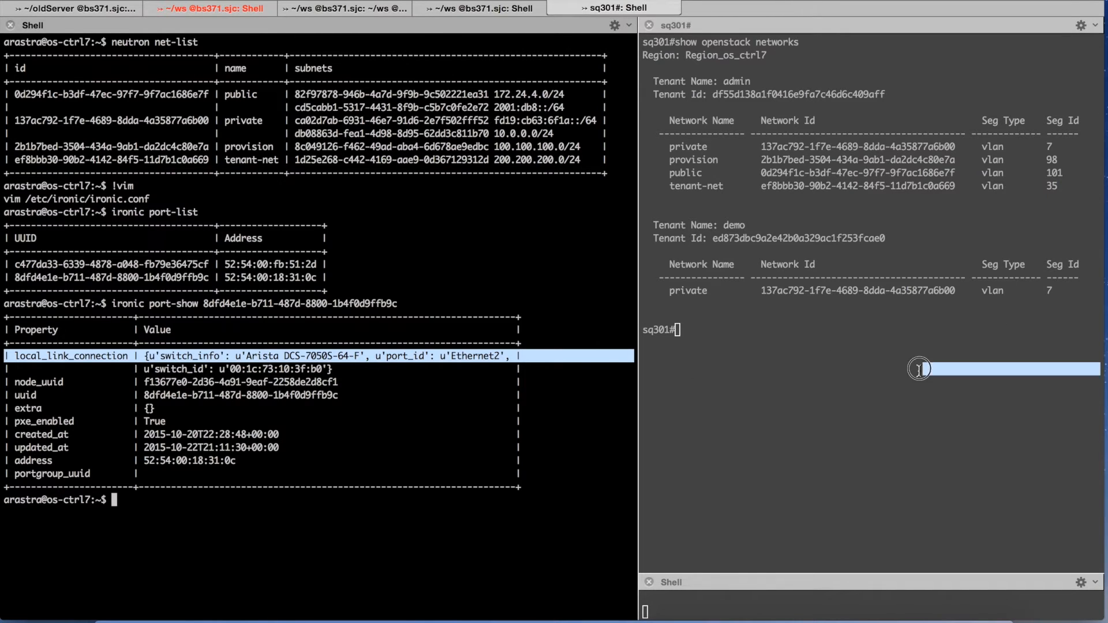
Step: Run 'show version' highlighting model DCS-7050S-64-F, then 'show vlan' listing VLANs 7, 35, 98 on Et1
text(show b)
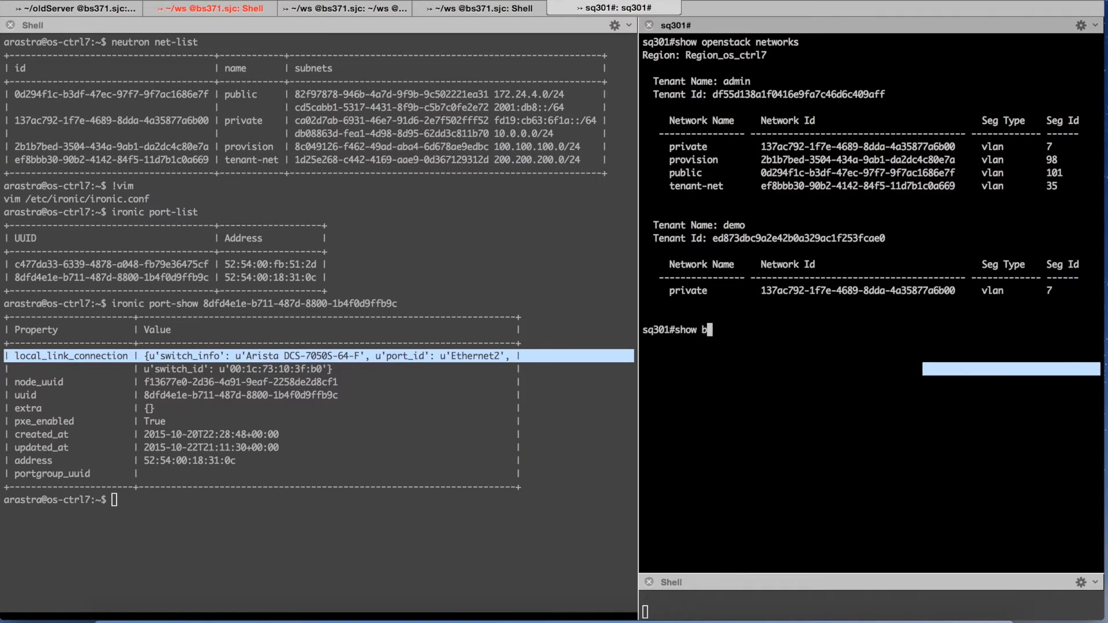
text(ersion)
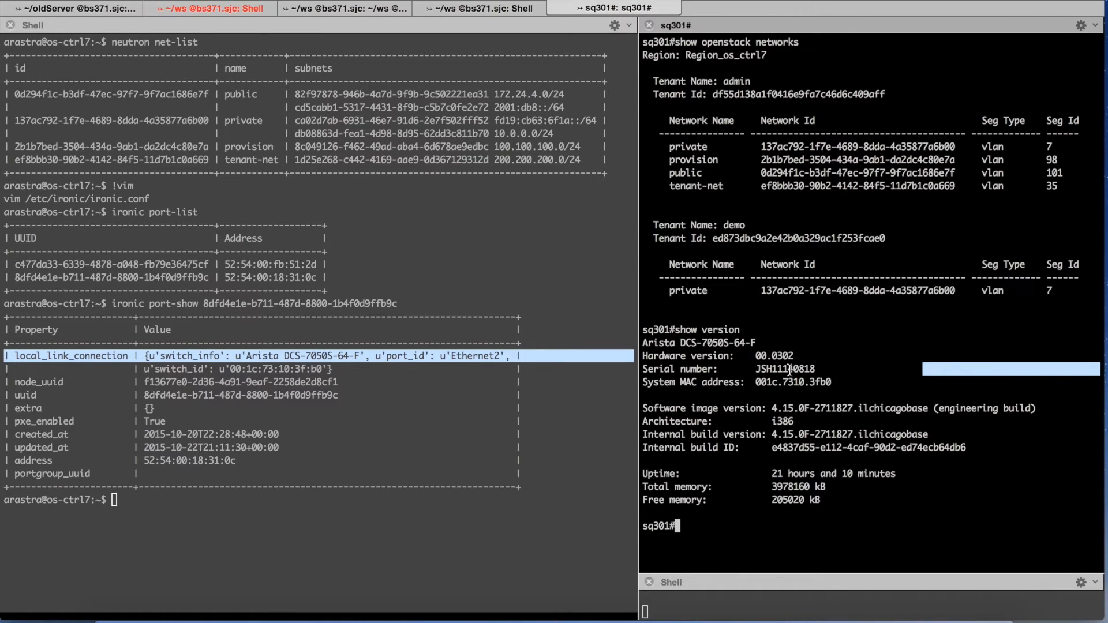
double_click(715, 343)
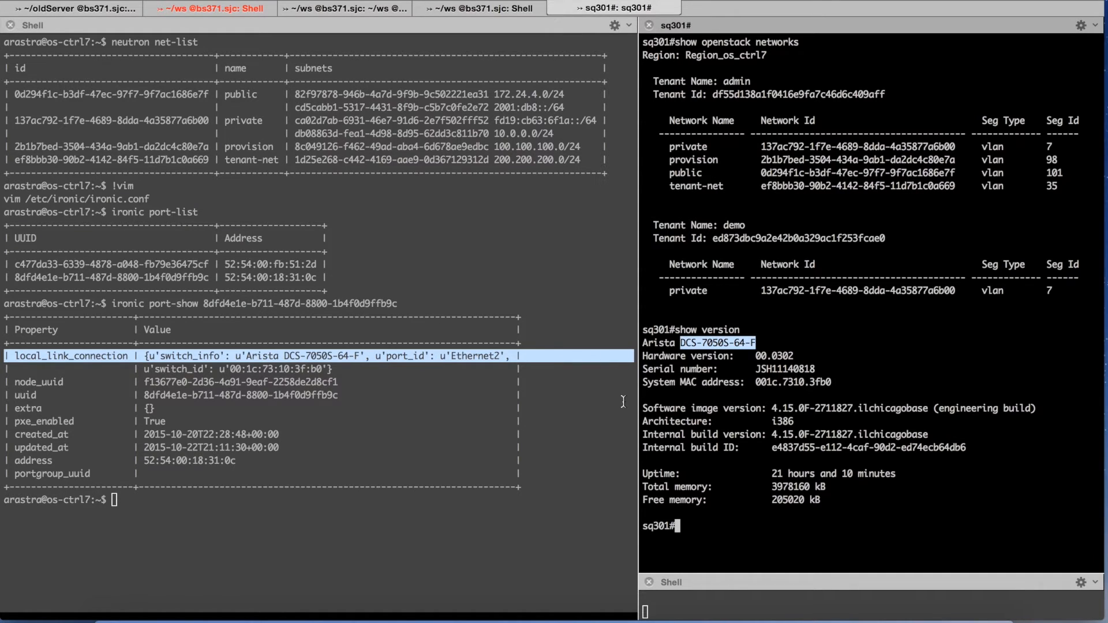
double_click(792, 382)
text(show vlan)
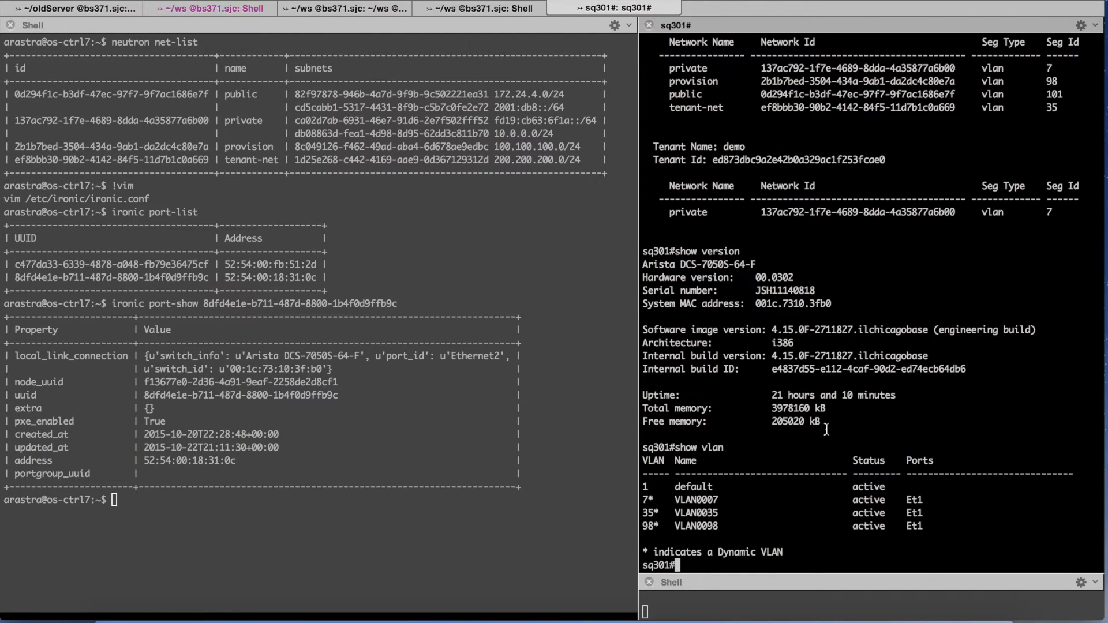
mouse_move(1018, 202)
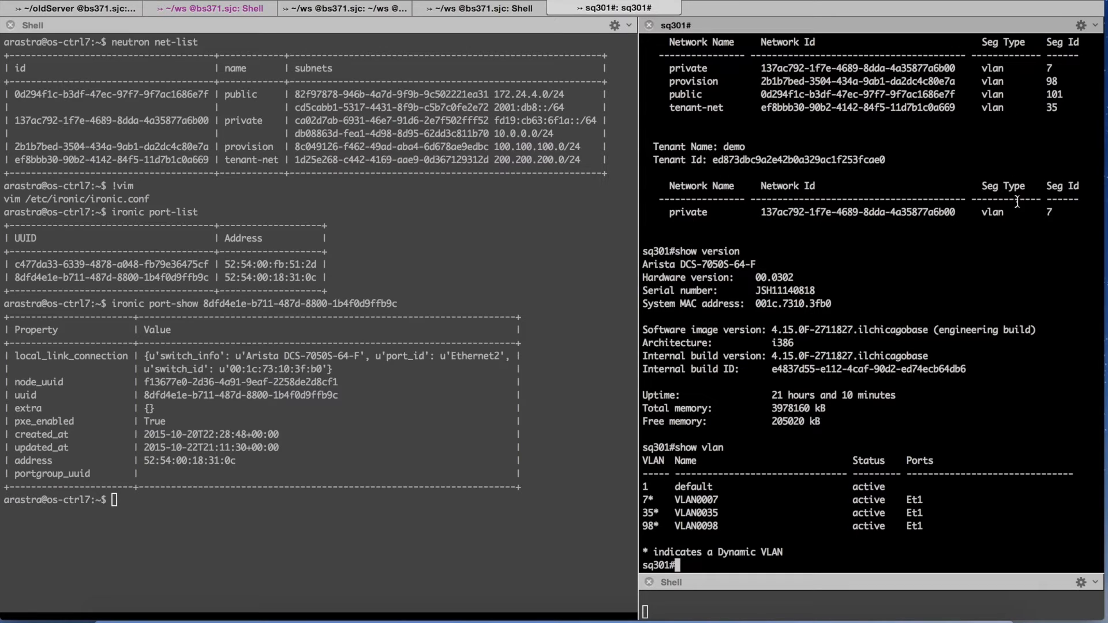
mouse_move(706, 513)
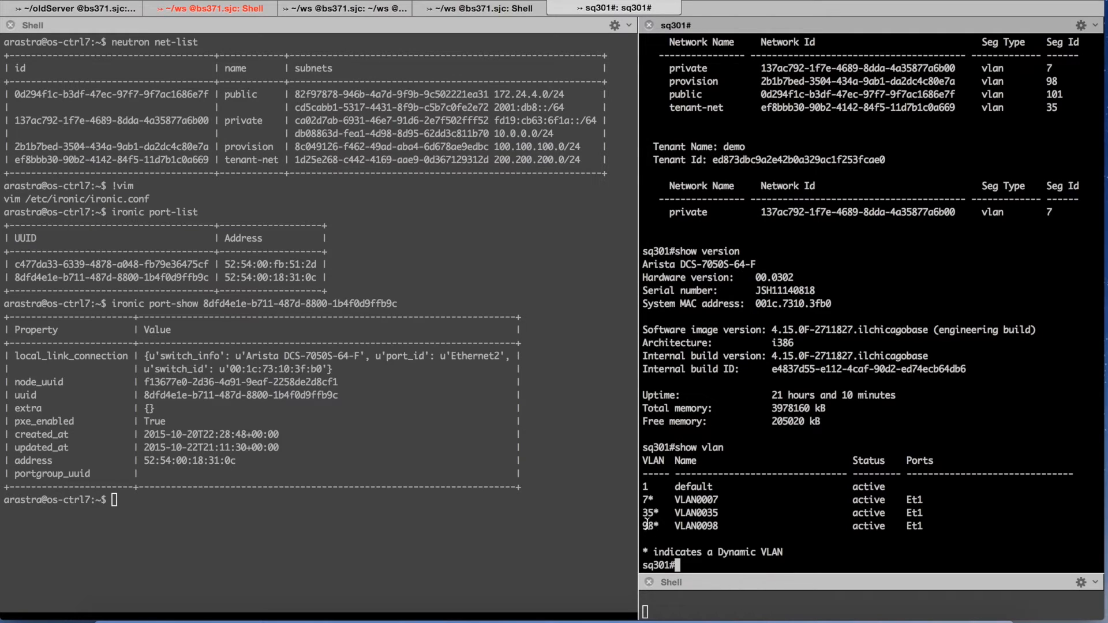
mouse_move(889, 498)
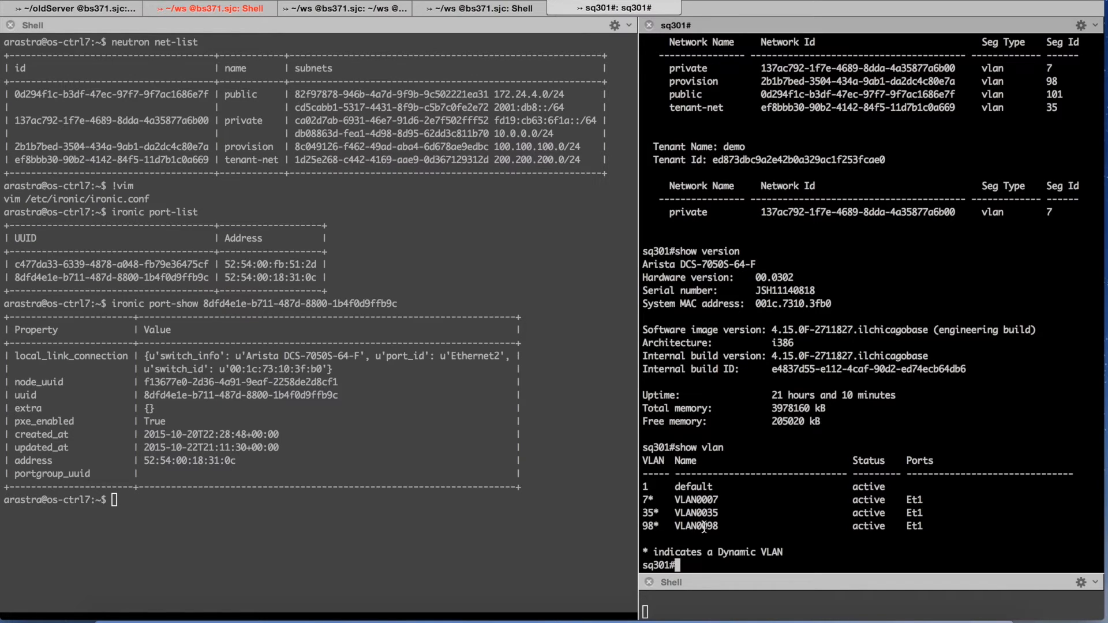
mouse_move(913, 525)
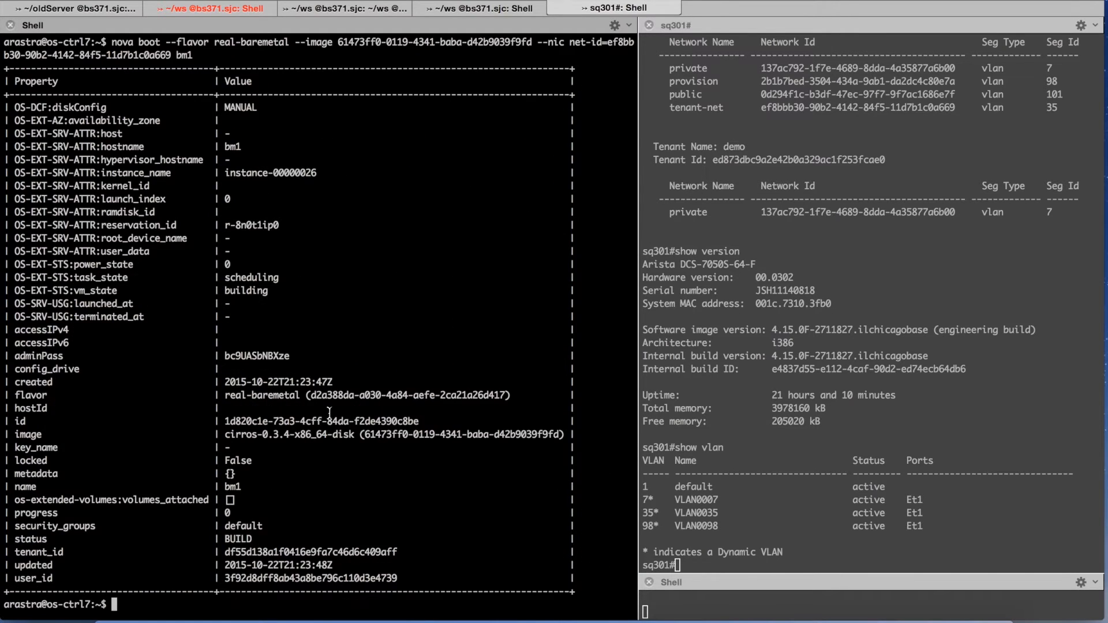
Step: Run 'neutron port-list' after booting bm1 to show its ports including 200.200.200.13
text(neutron port-list)
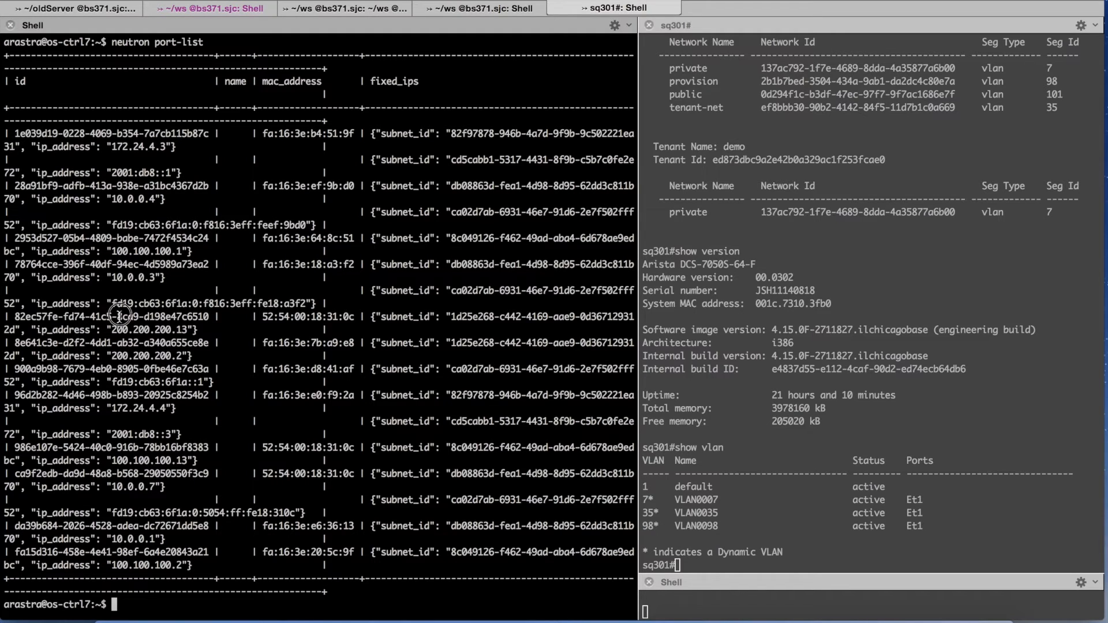
Step: Run 'neutron port-show' on bm1's 200.200.200.13 port and highlight its unbound binding type
double_click(115, 317)
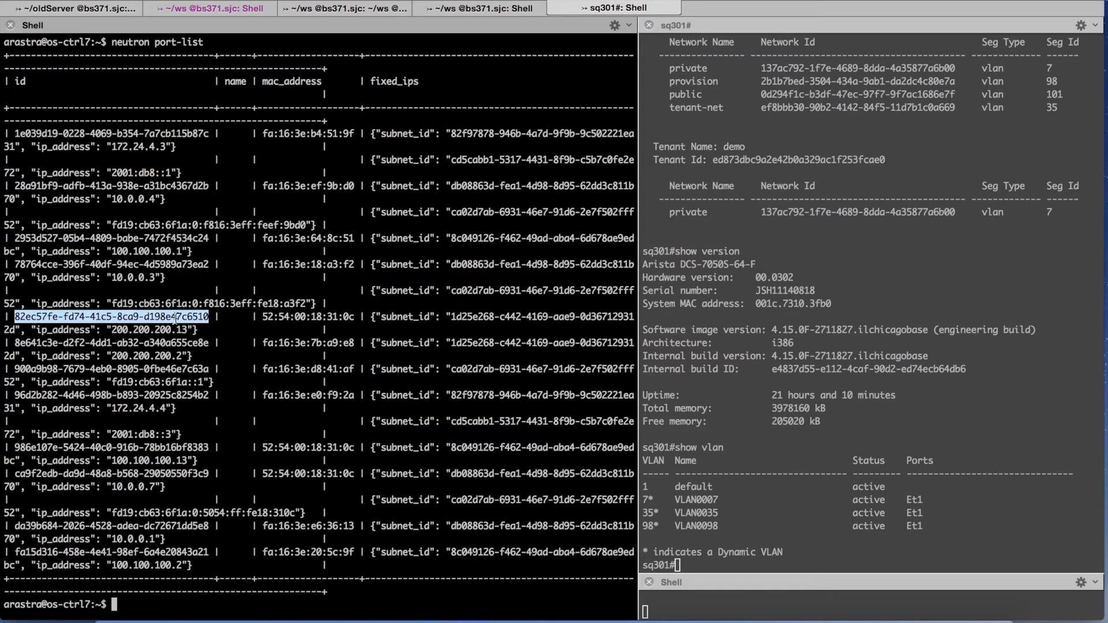
text(neutron port-)
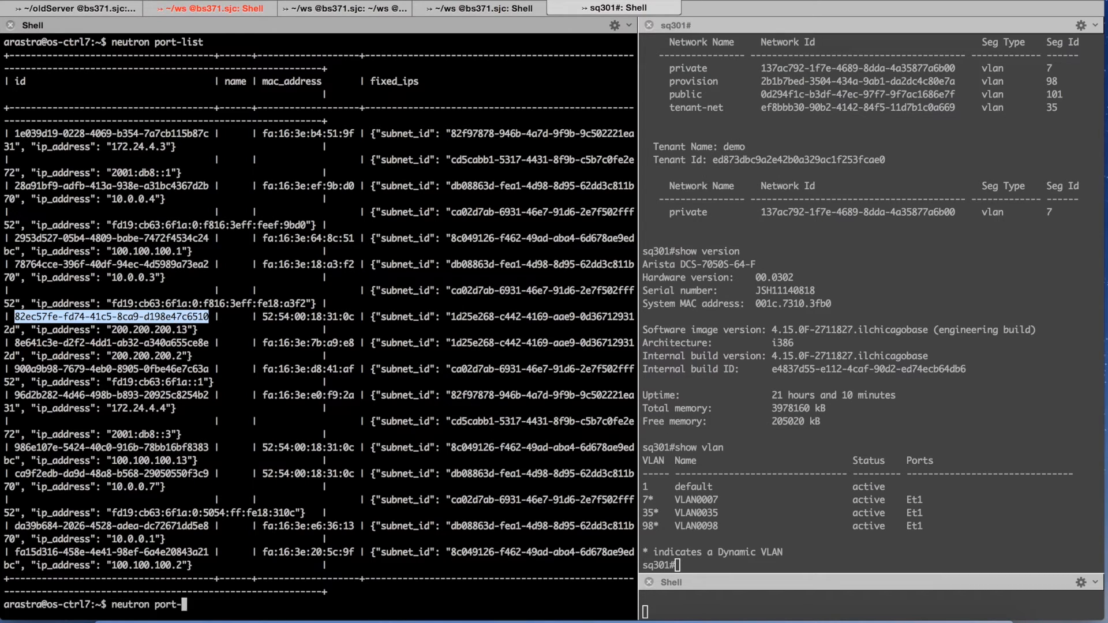
text(show)
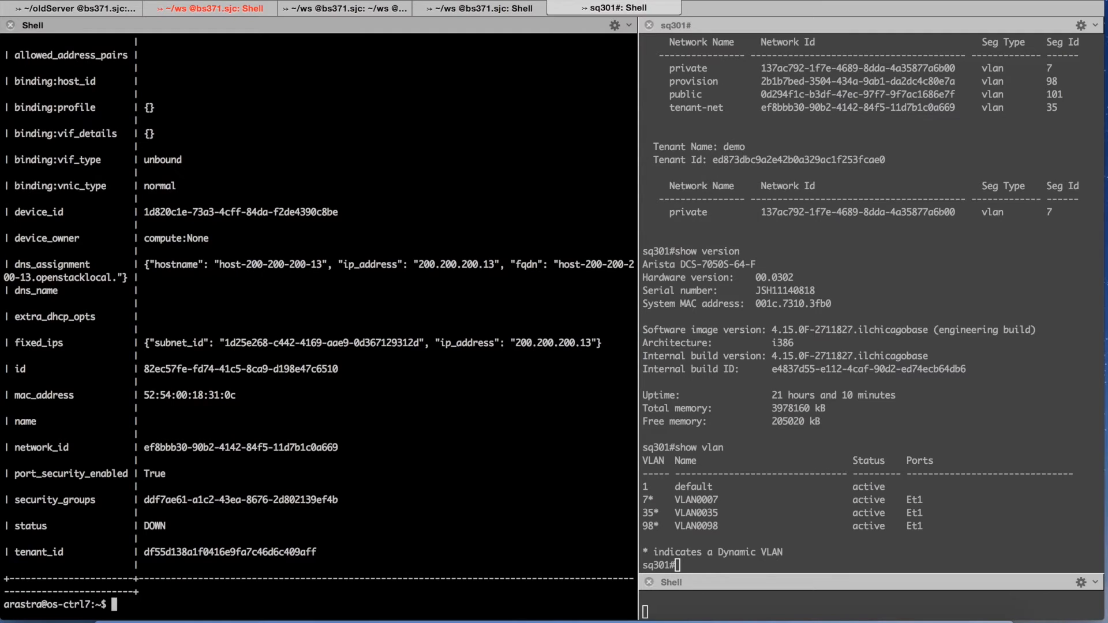
double_click(162, 159)
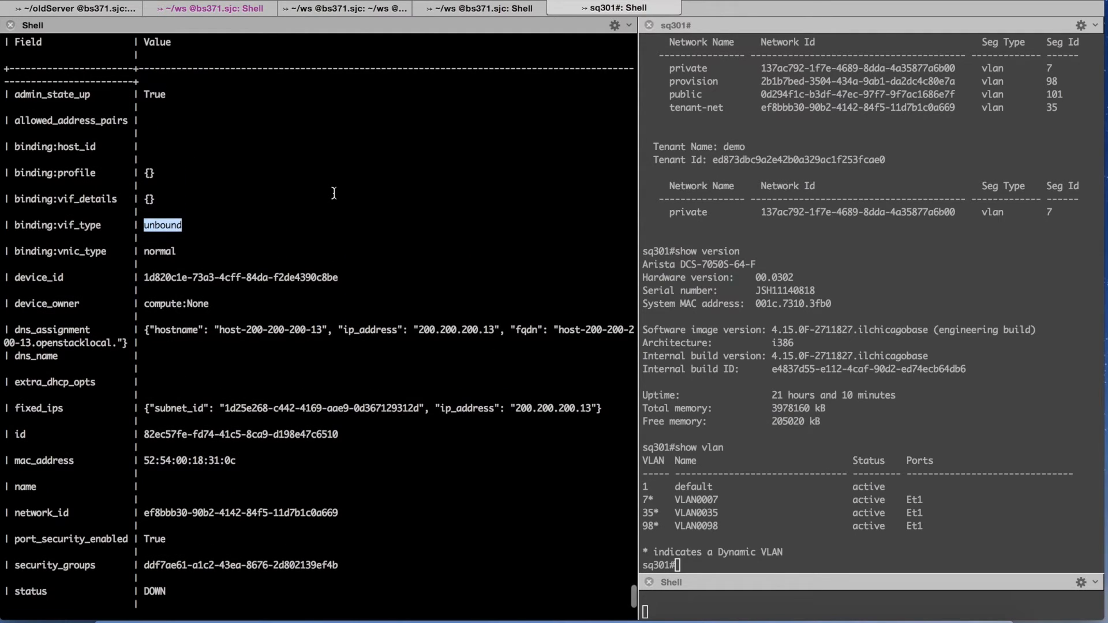
scroll(down, 3)
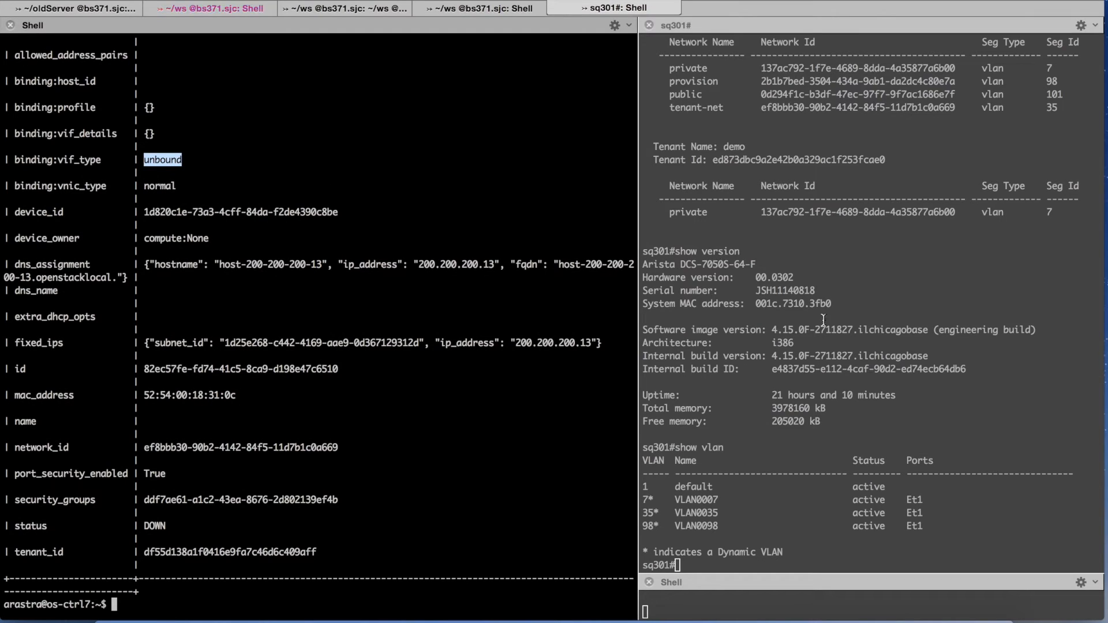
click(379, 372)
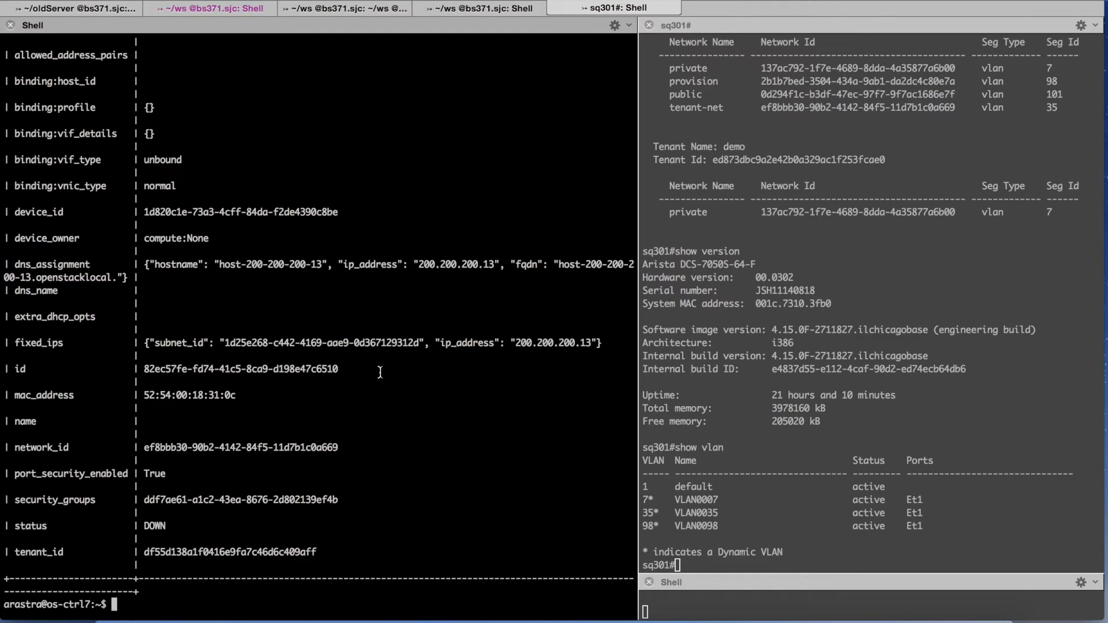
Step: List ports again and show the 100.100.100.13 provisioning port, highlighting its baremetal vnic type bound to VLAN 98
text(neutron port-list)
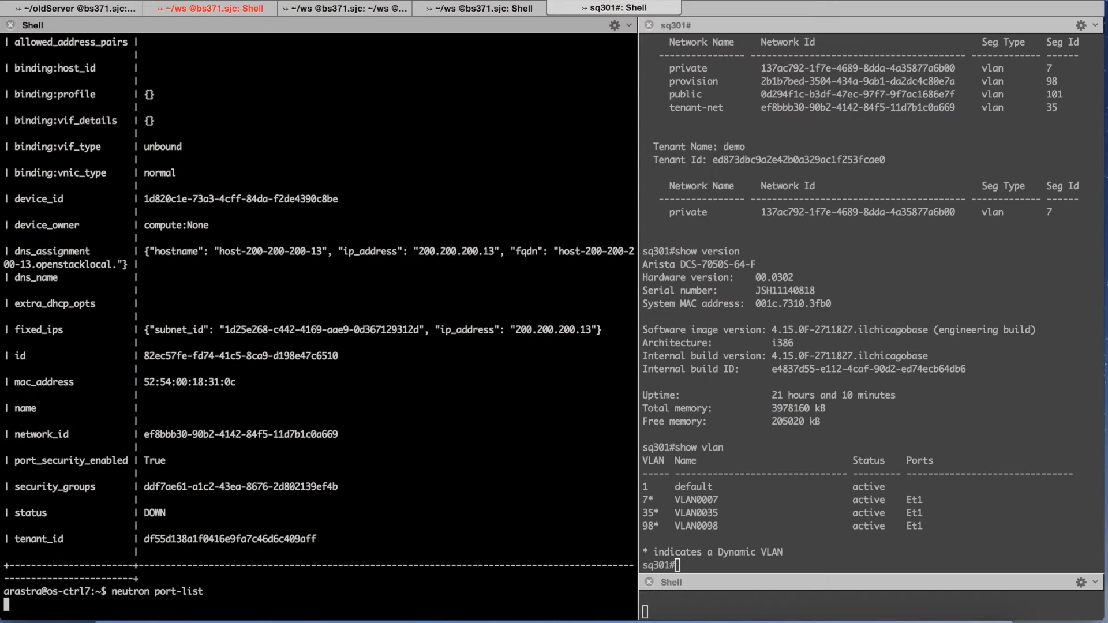
key(Return)
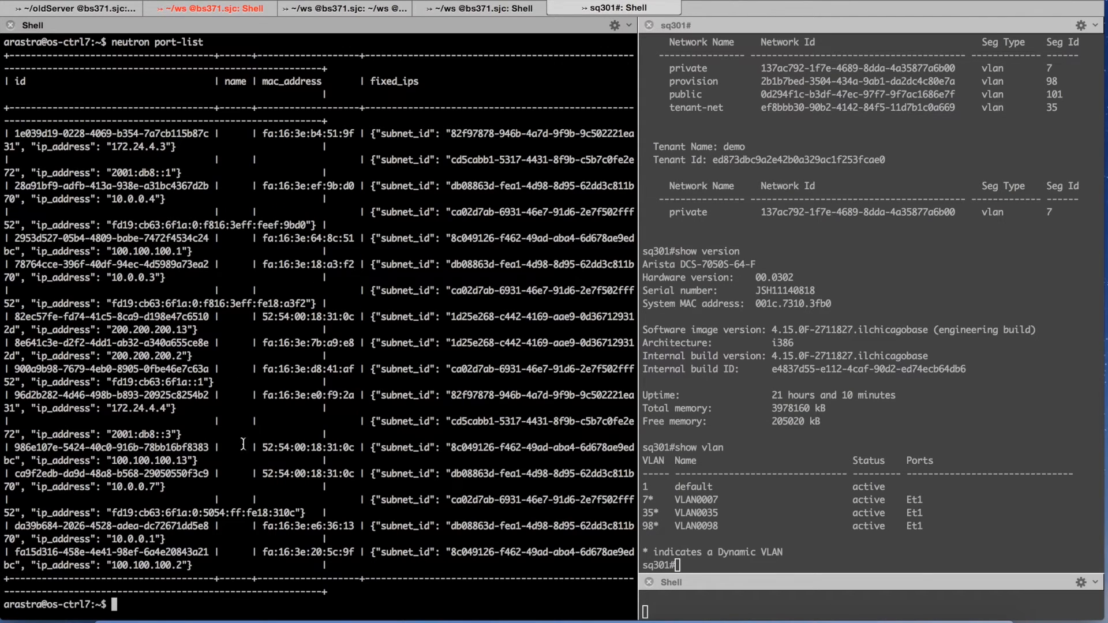
double_click(107, 447)
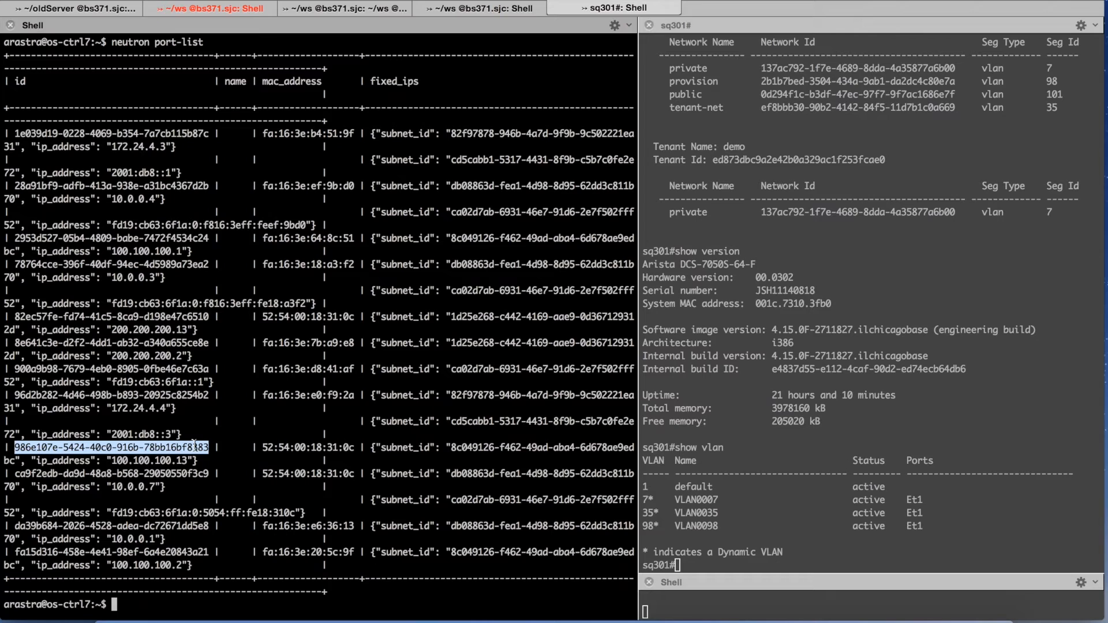
text(neutro)
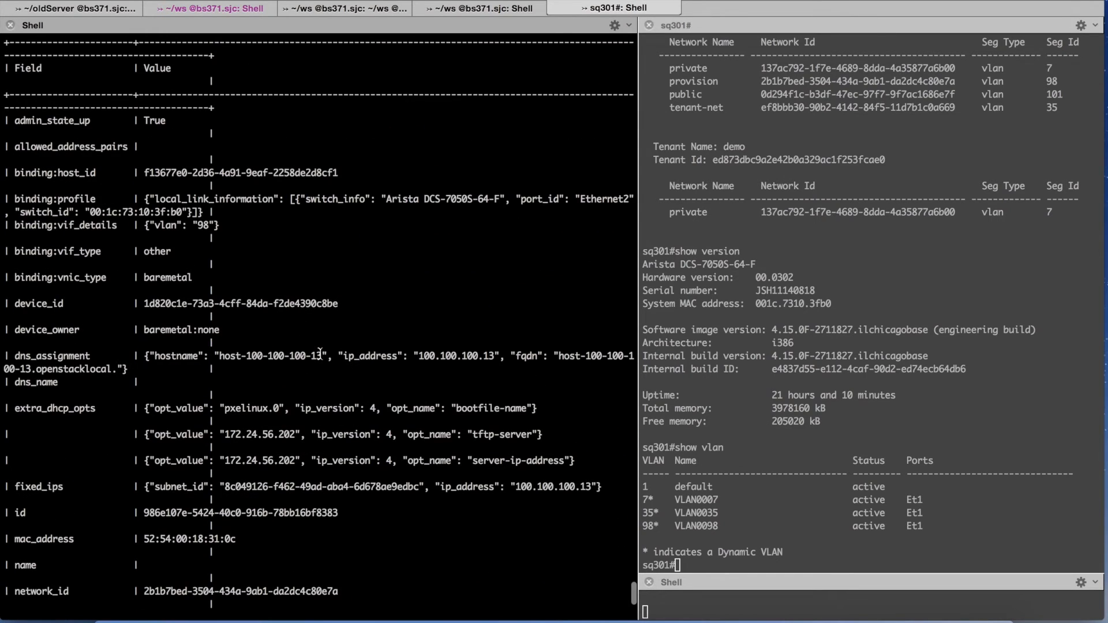
mouse_move(167, 151)
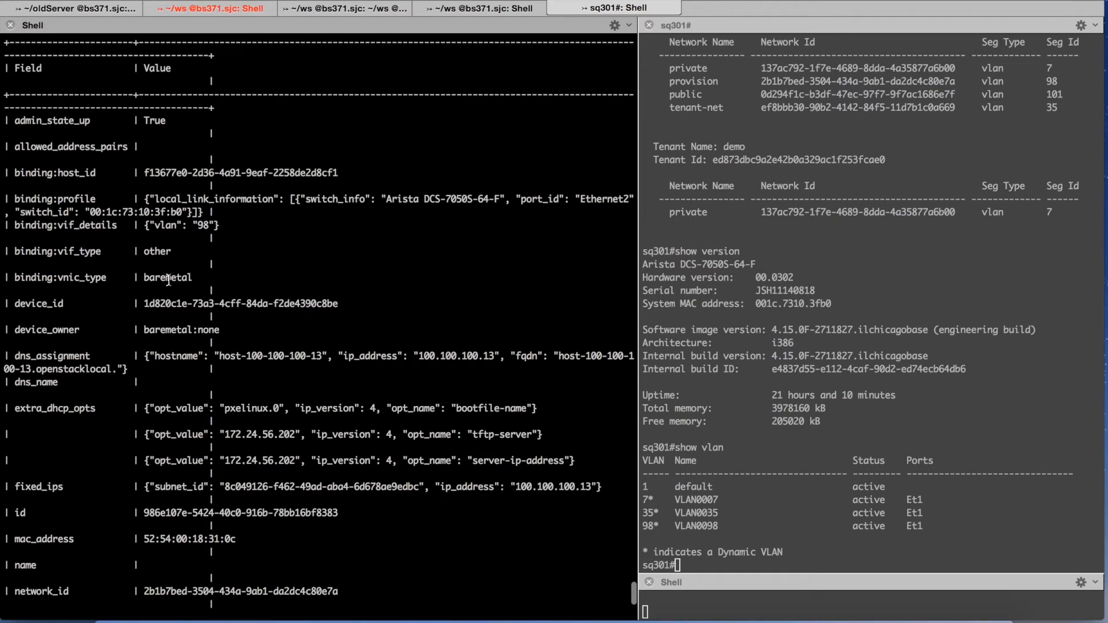
double_click(168, 277)
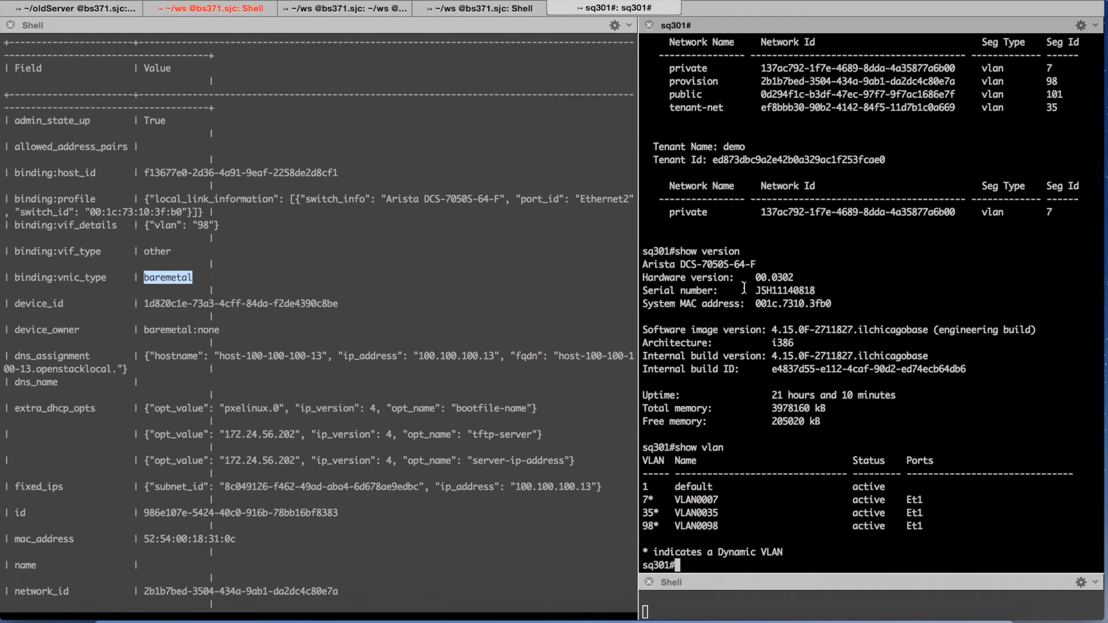
Step: Run 'show openstack instances' and 'show vlan' confirming bm1 on provision and VLAN 98 spanning Et1 and Et2
text(show)
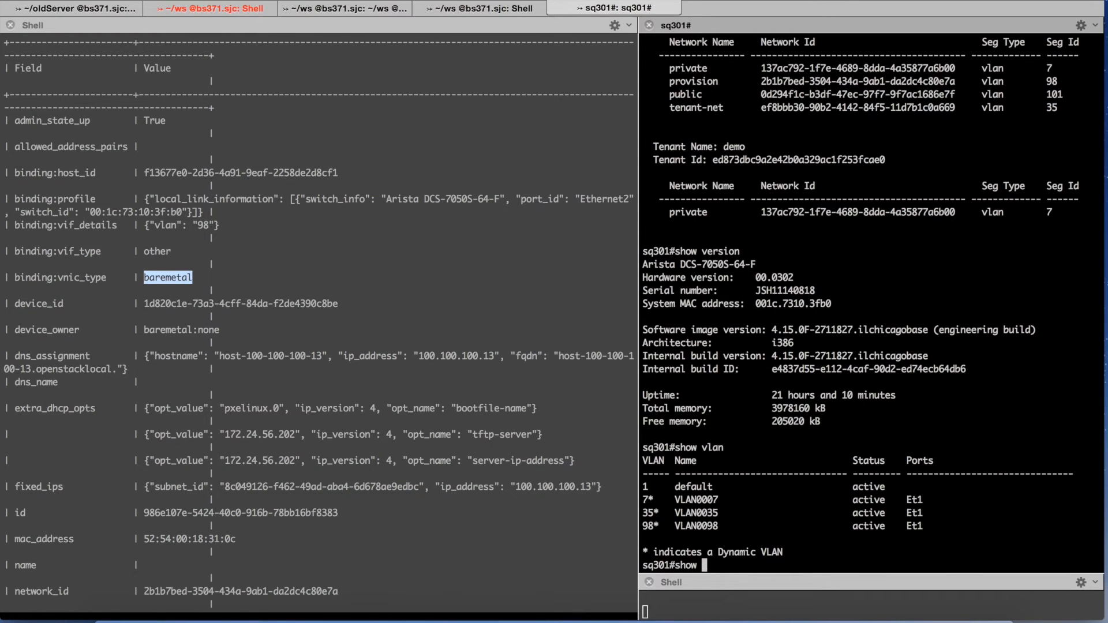
text(openstack instances)
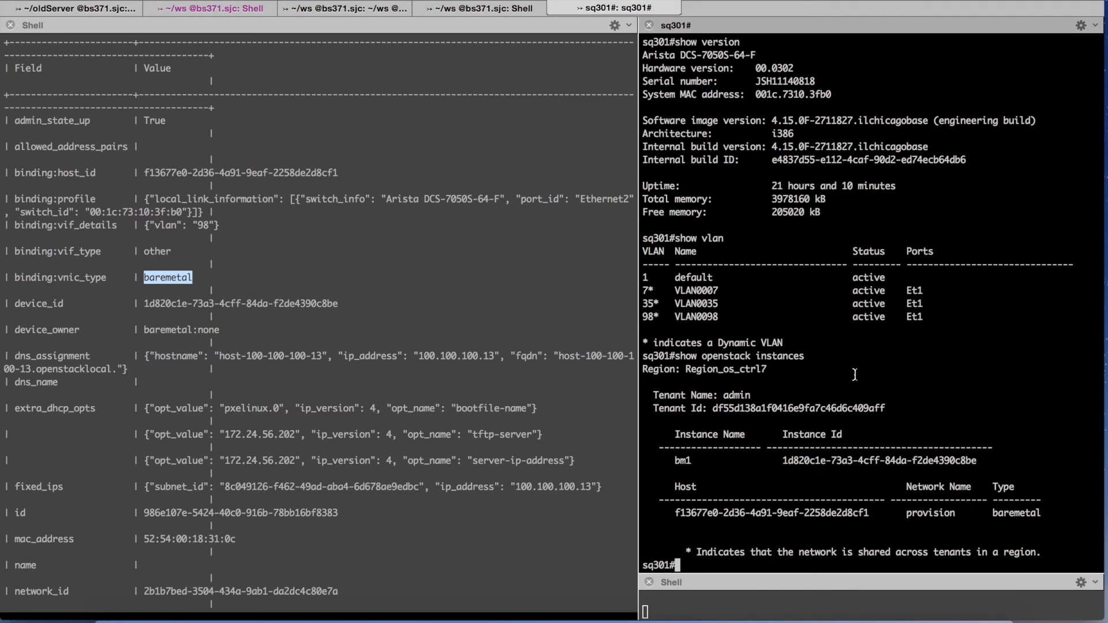
mouse_move(678, 460)
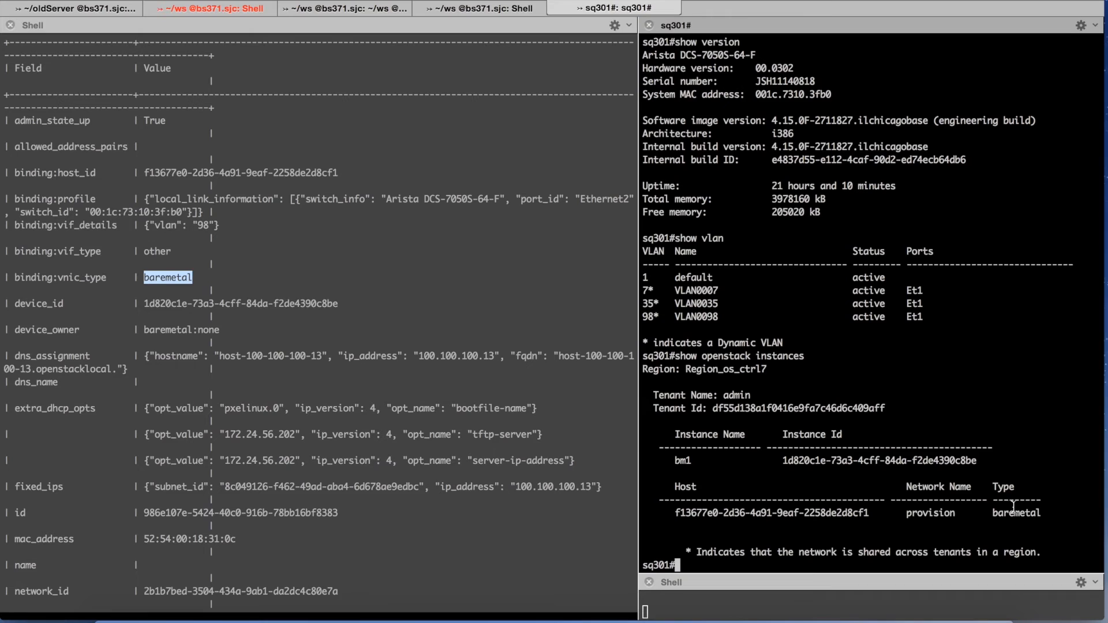
text(show vlan)
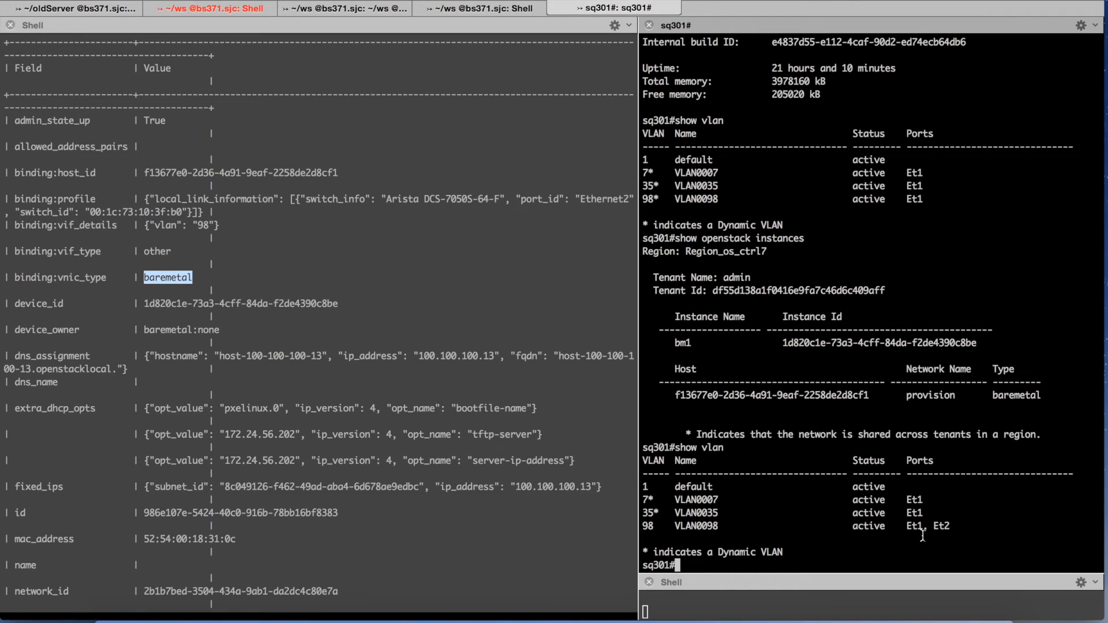
mouse_move(950, 528)
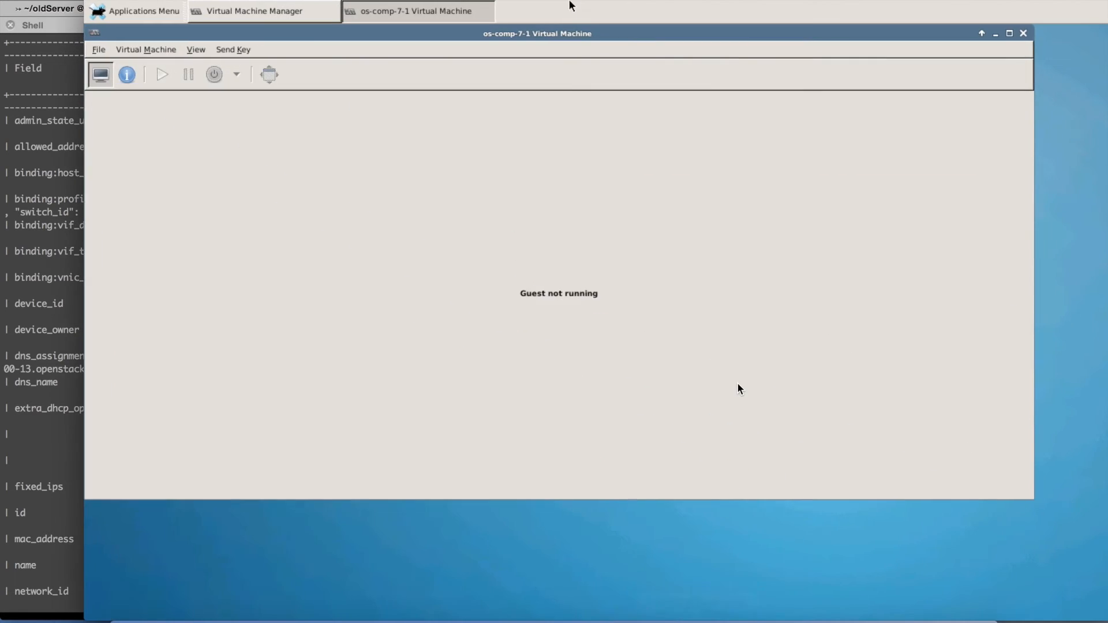
Step: Bring up the os-comp-7-1 console and watch iPXE load the deploy kernel and ramdisk
click(161, 73)
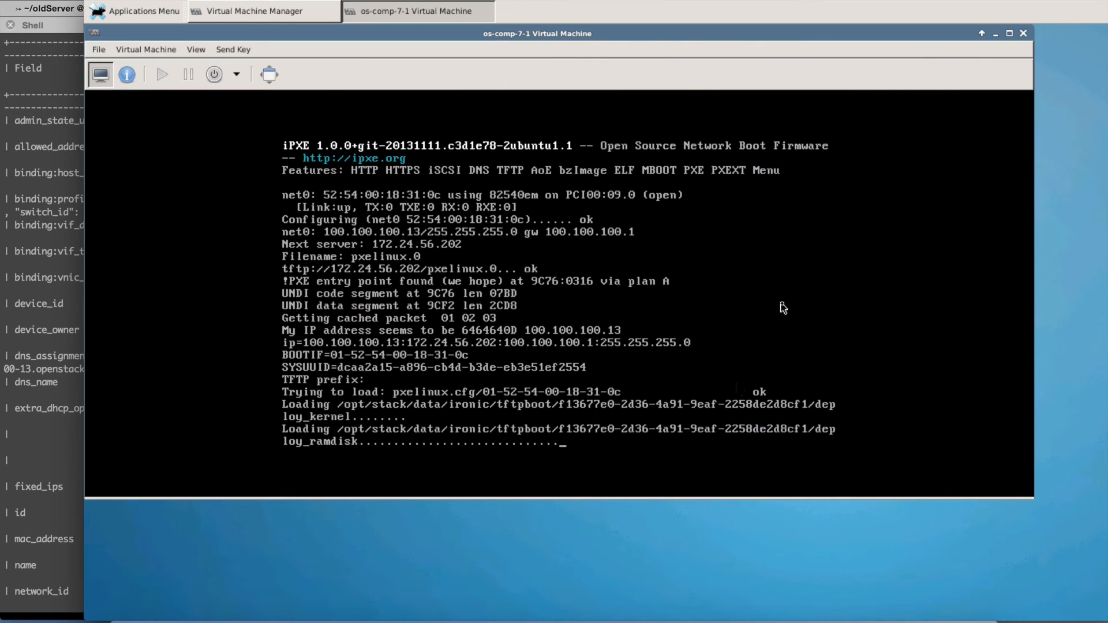
mouse_move(435, 248)
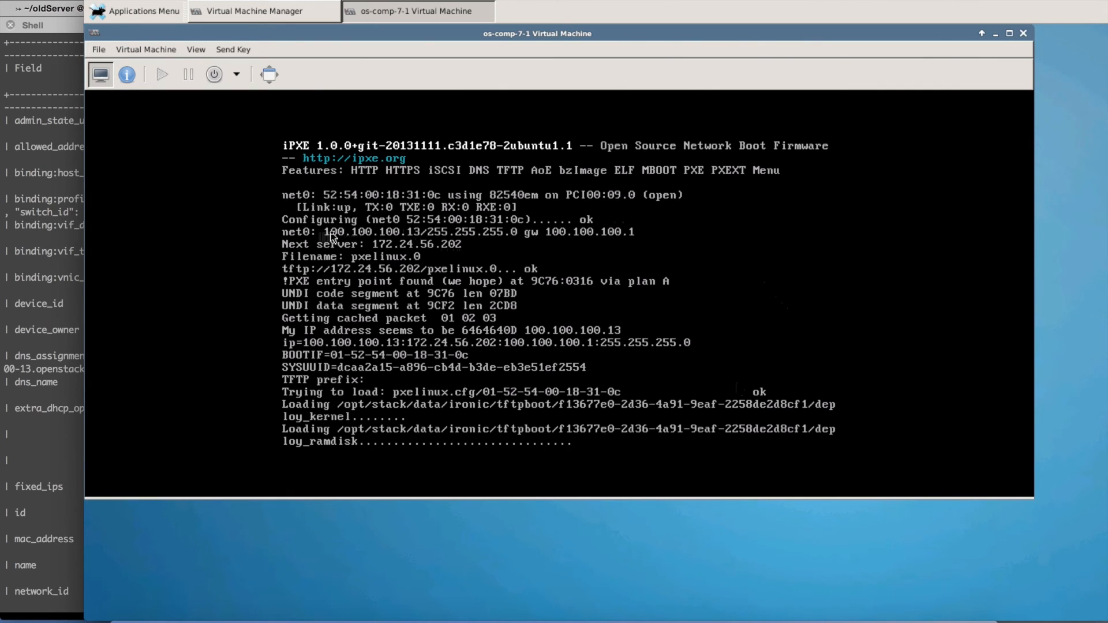
click(333, 236)
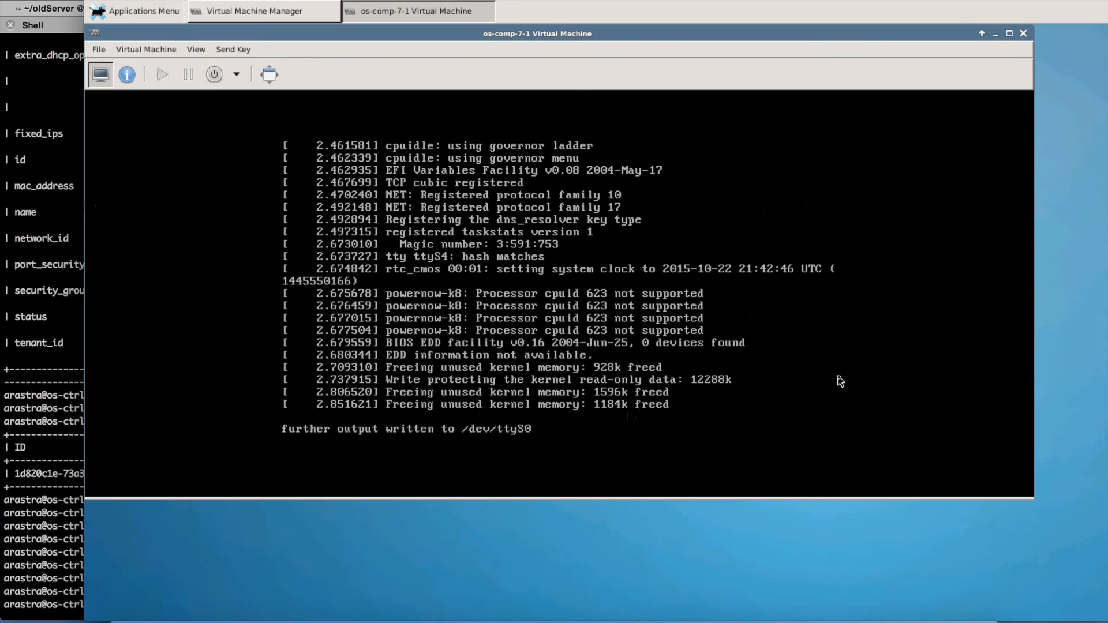
mouse_move(756, 274)
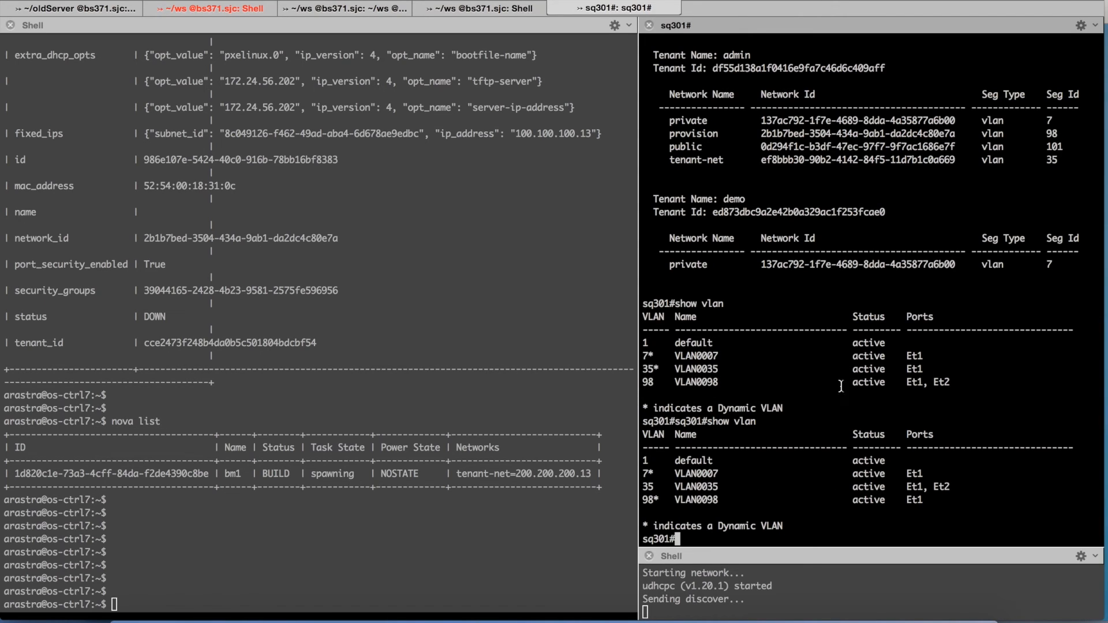
mouse_move(939, 466)
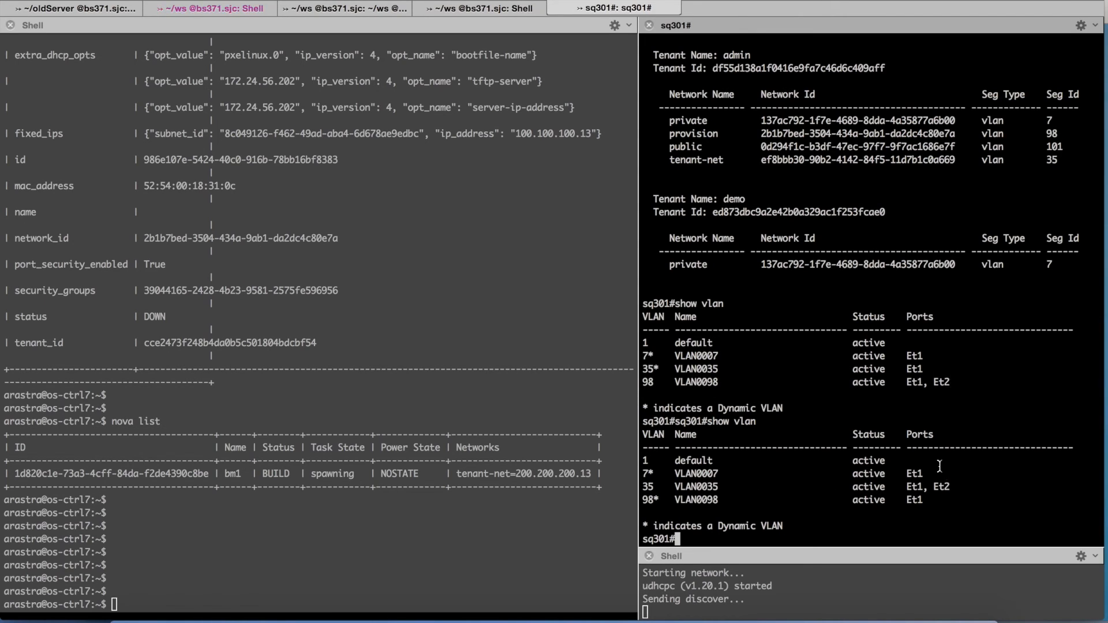
Step: Highlight VLAN0035 now carrying Et1 and Et2, then run 'show openstack instances' showing bm1 on tenant-net
double_click(695, 486)
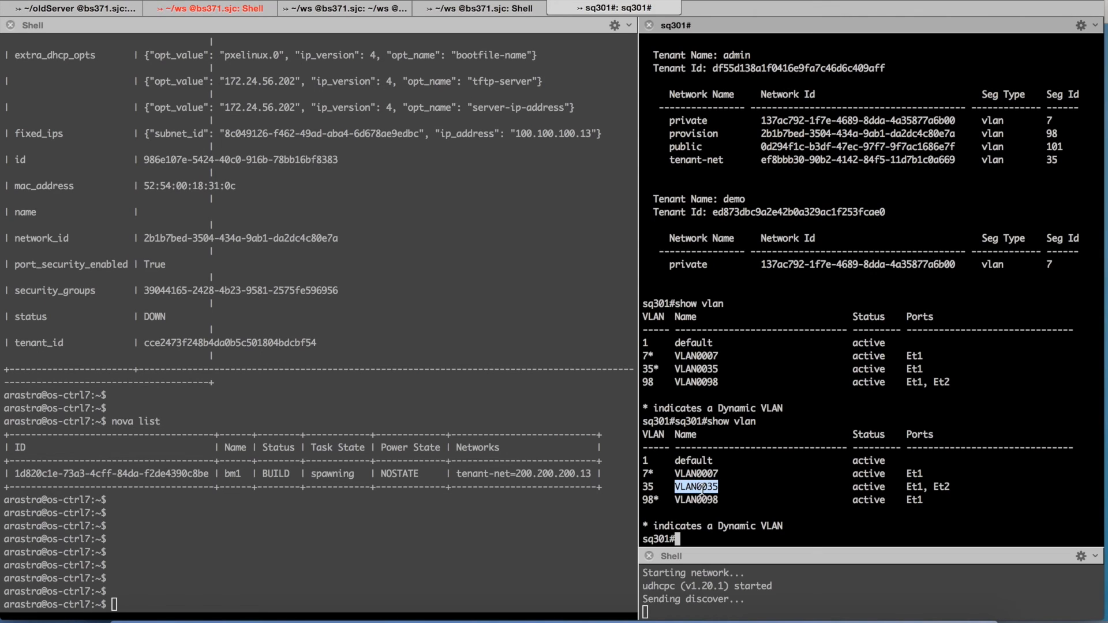
mouse_move(790, 154)
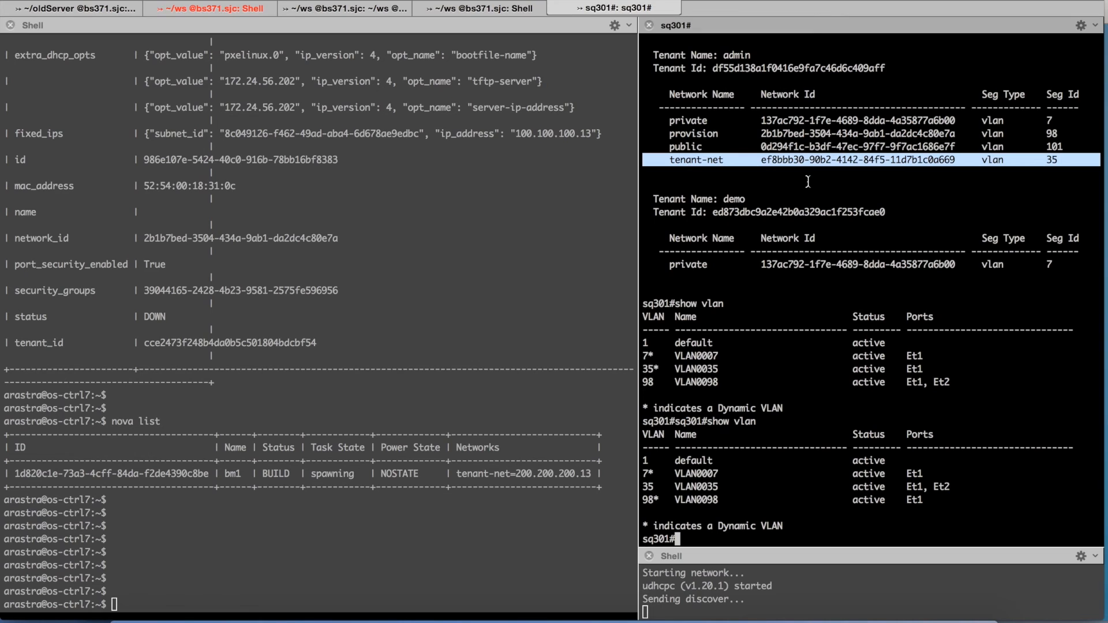
mouse_move(839, 194)
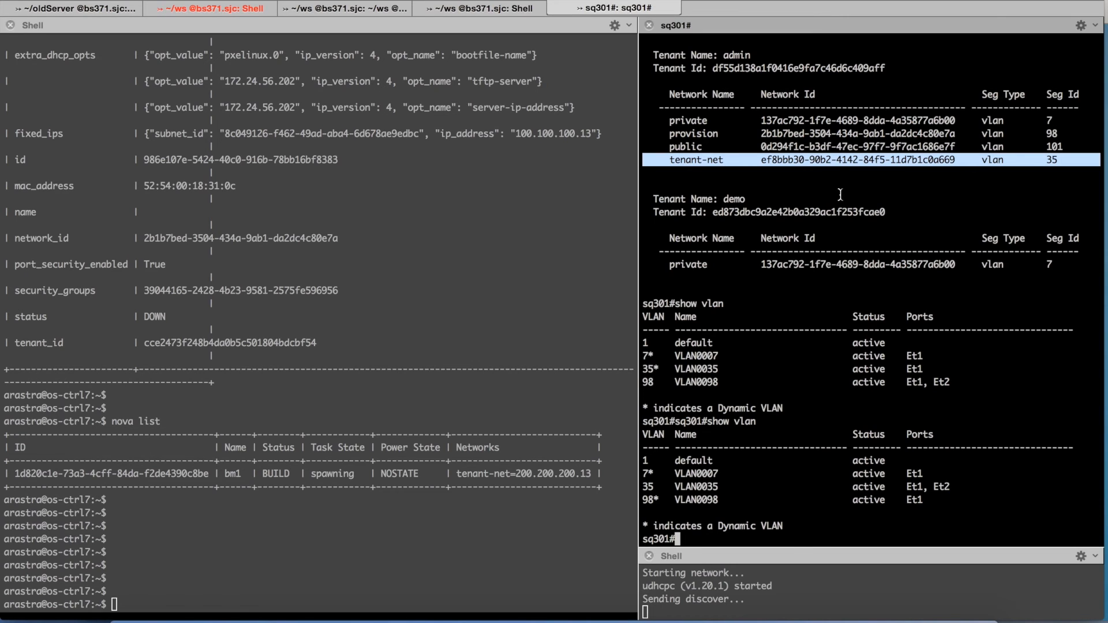
text(show openstack instances)
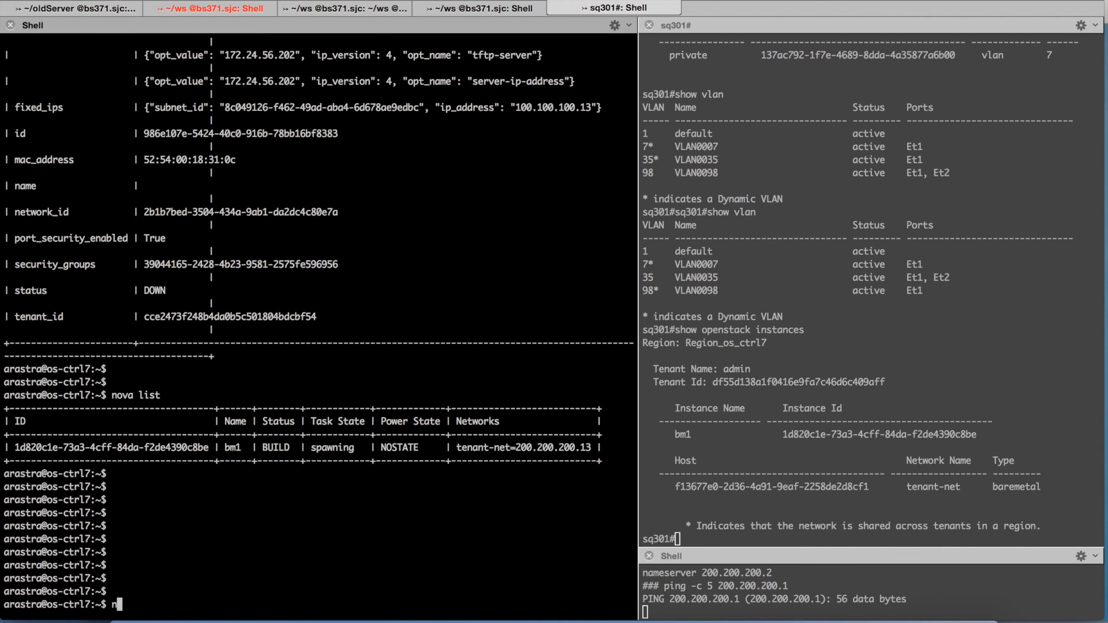
Step: Run 'nova list' showing bm1 ACTIVE and Running on tenant-net at 200.200.200.13
text(ova list)
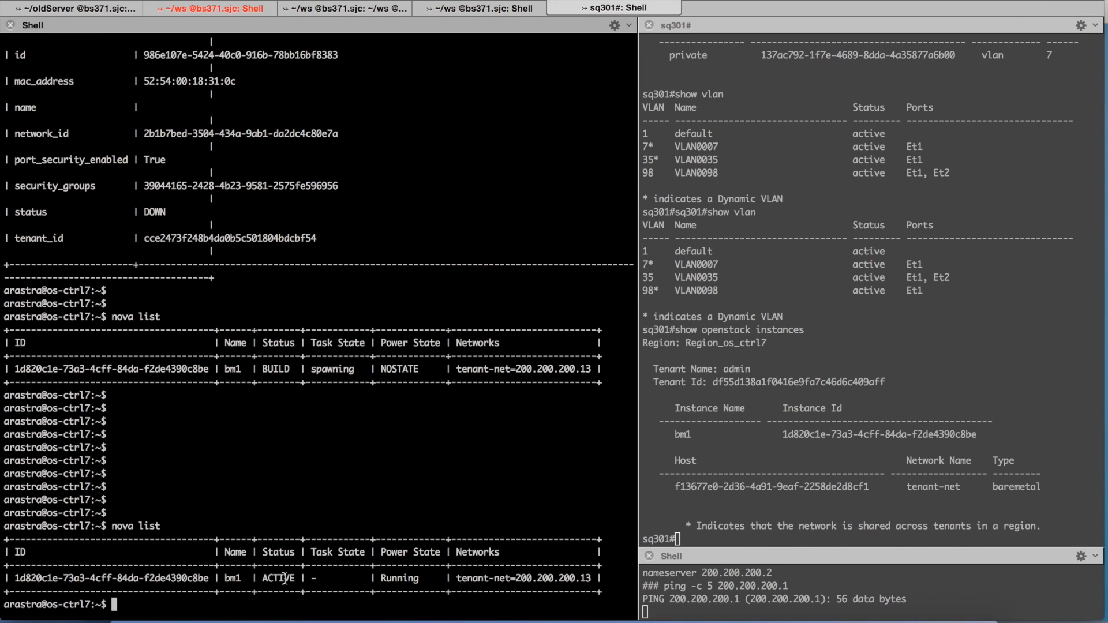
mouse_move(456, 457)
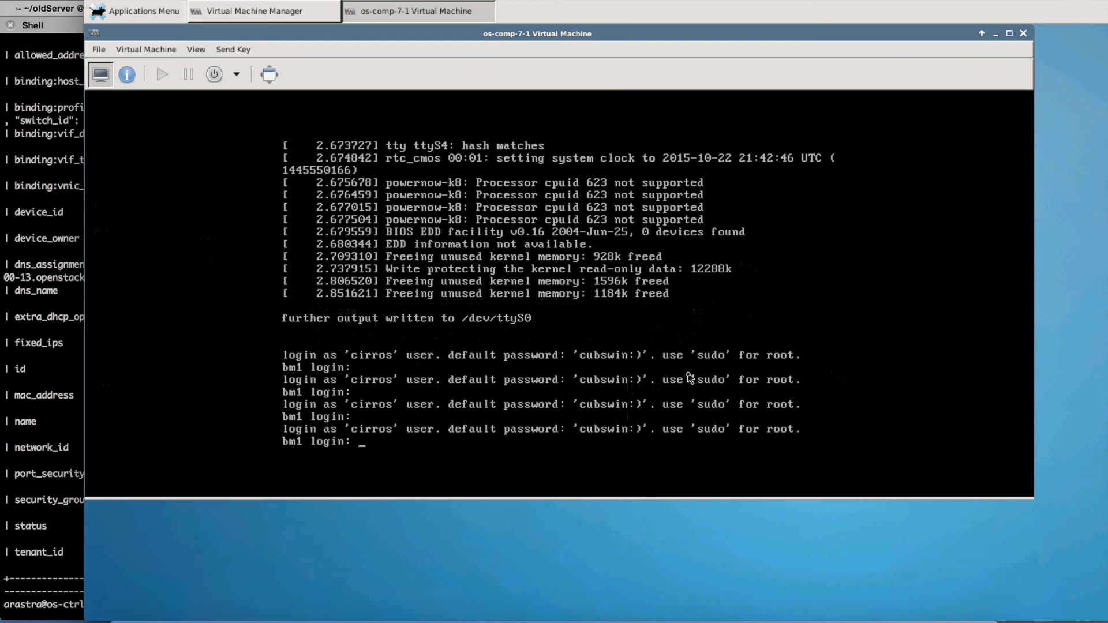
Step: Log into bm1 as cirros and run ifconfig showing eth0 at 200.200.200.13
text(cirros)
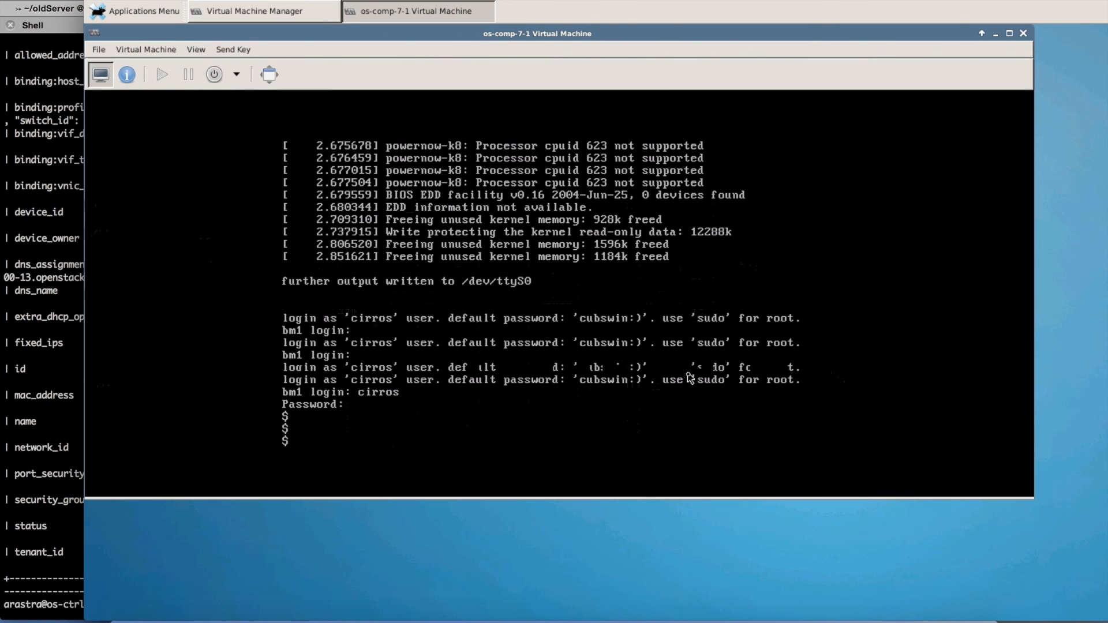
text(ifconfig)
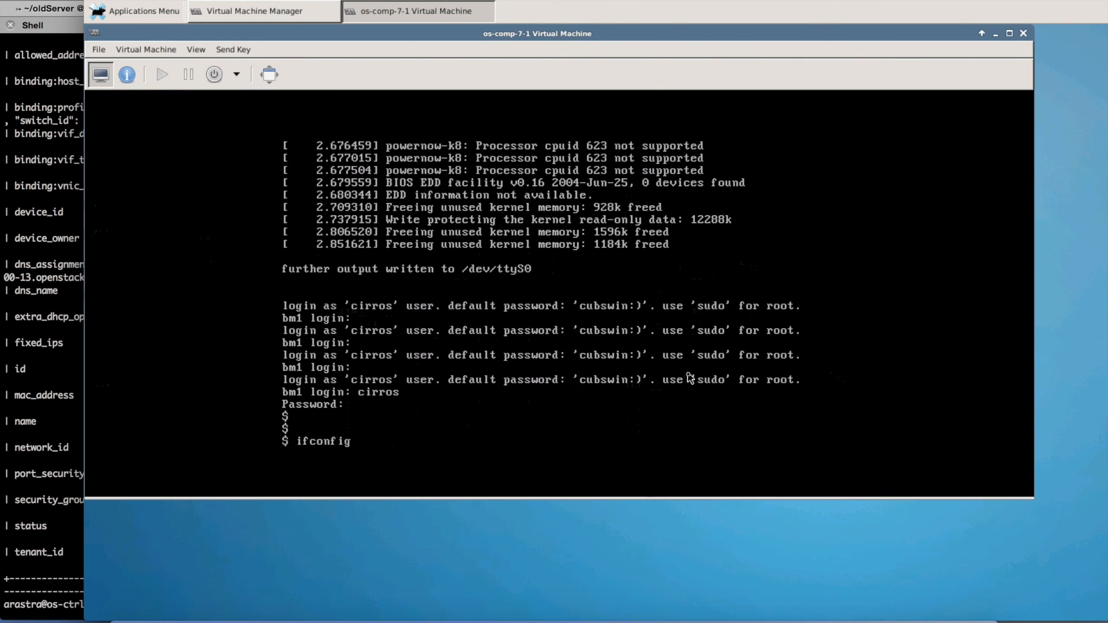
key(Return)
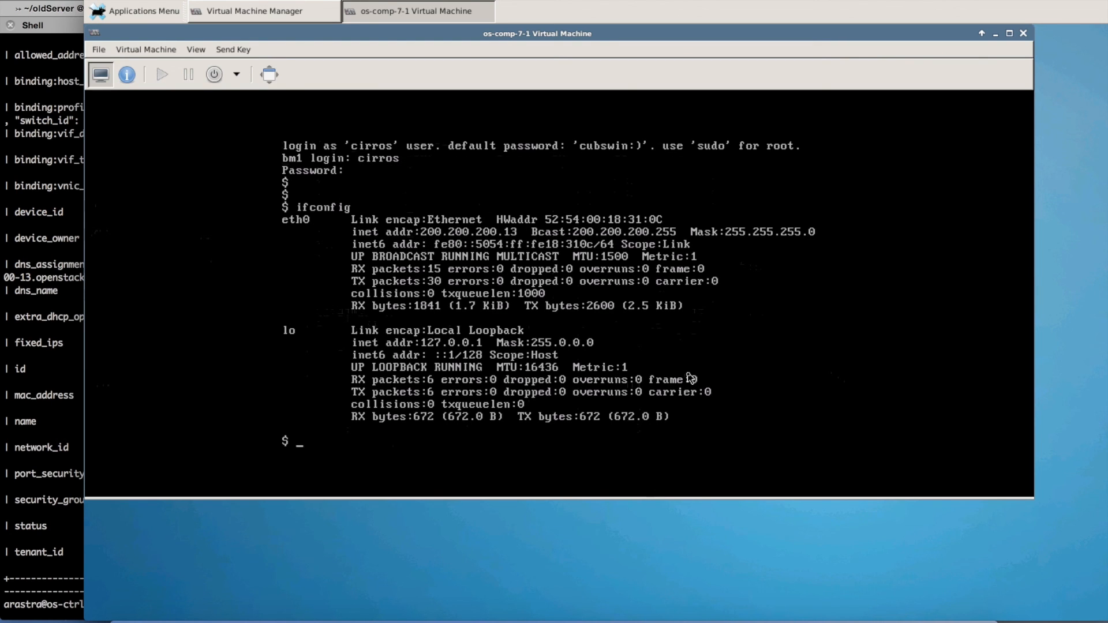
mouse_move(523, 258)
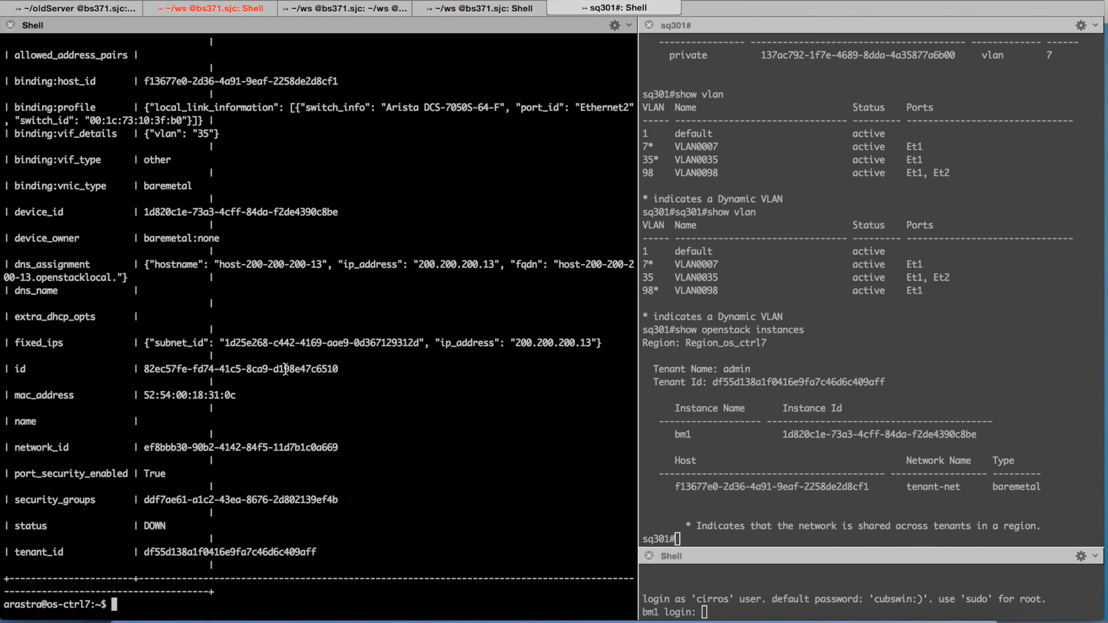
mouse_move(365, 368)
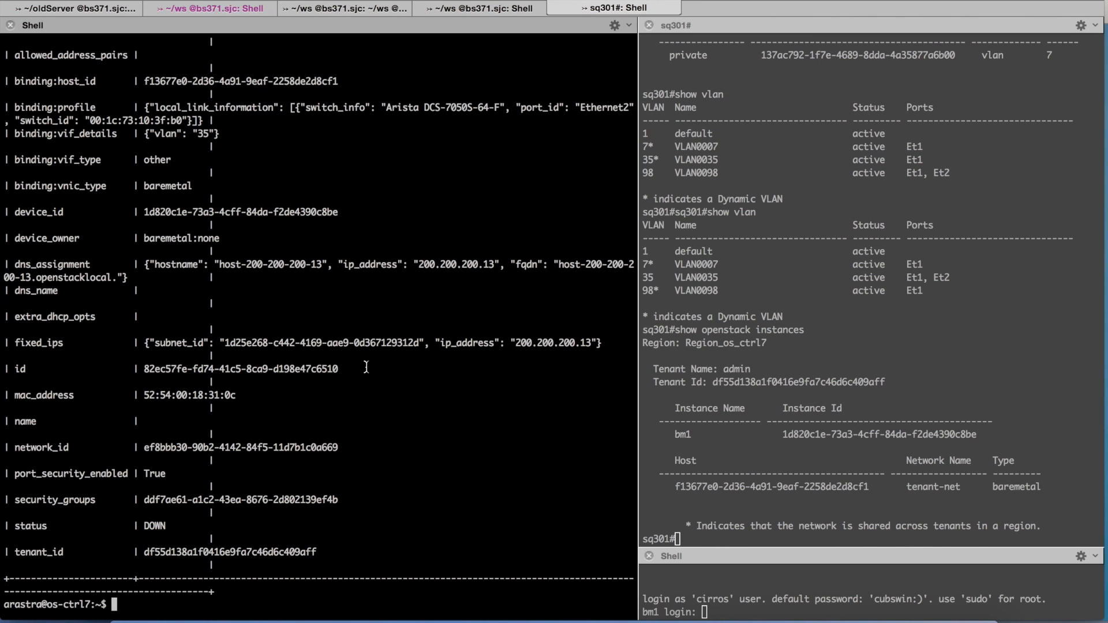